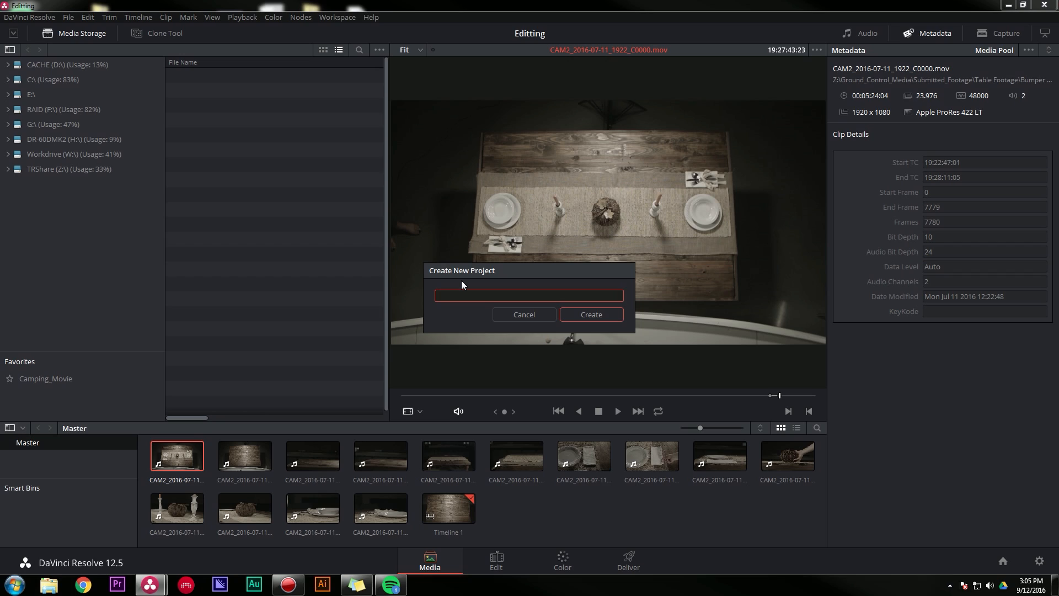
Step: Enter 'Editing' in the Create New Project name field
left_click(529, 295)
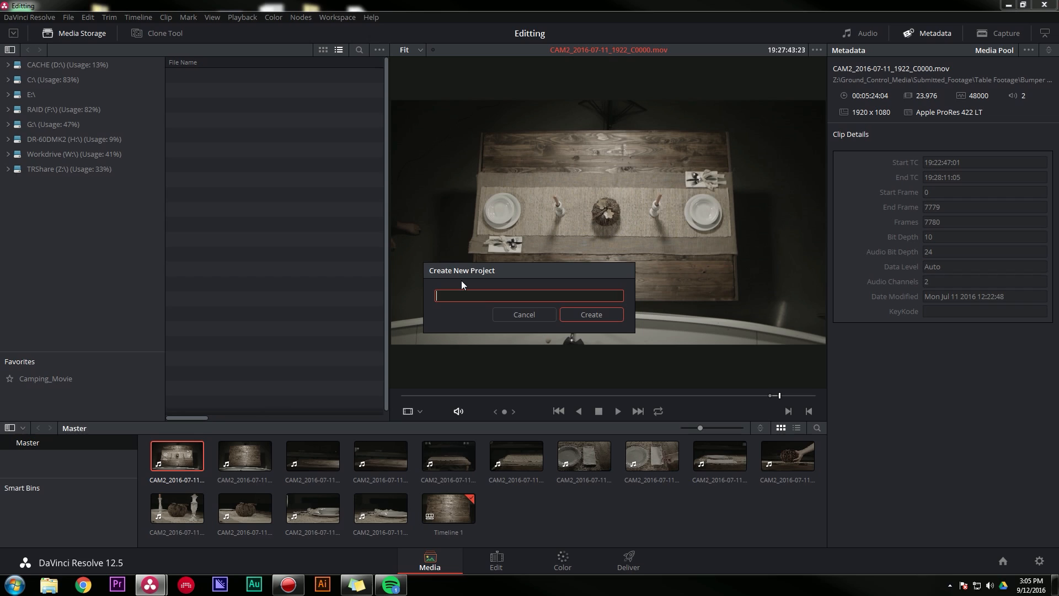
left_click(528, 296)
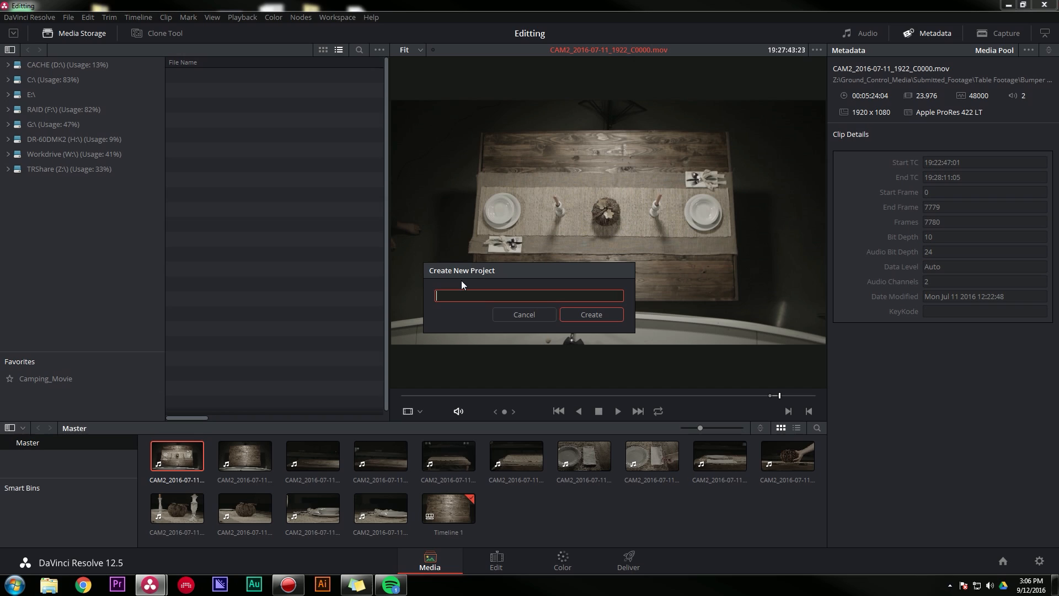
type("Editing")
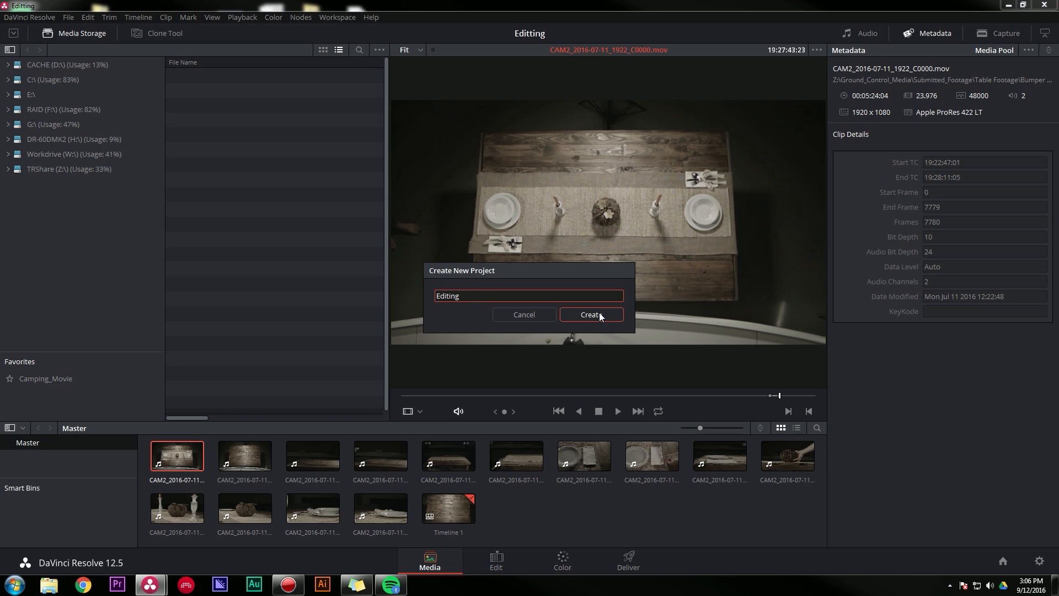
Step: Create the new 'Editing' project, opening it with an empty media pool
left_click(590, 314)
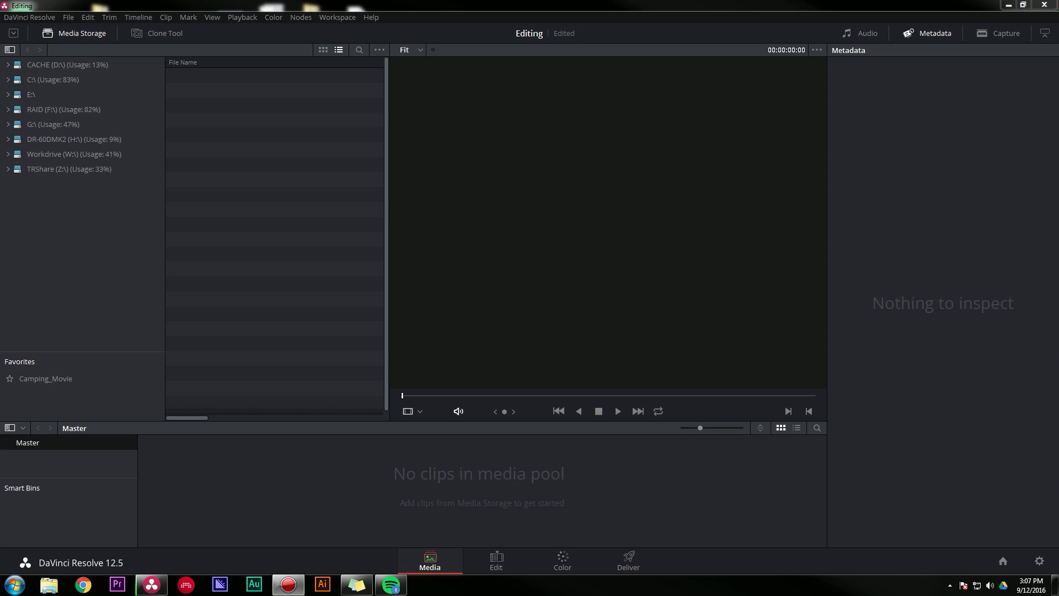
mouse_move(886, 360)
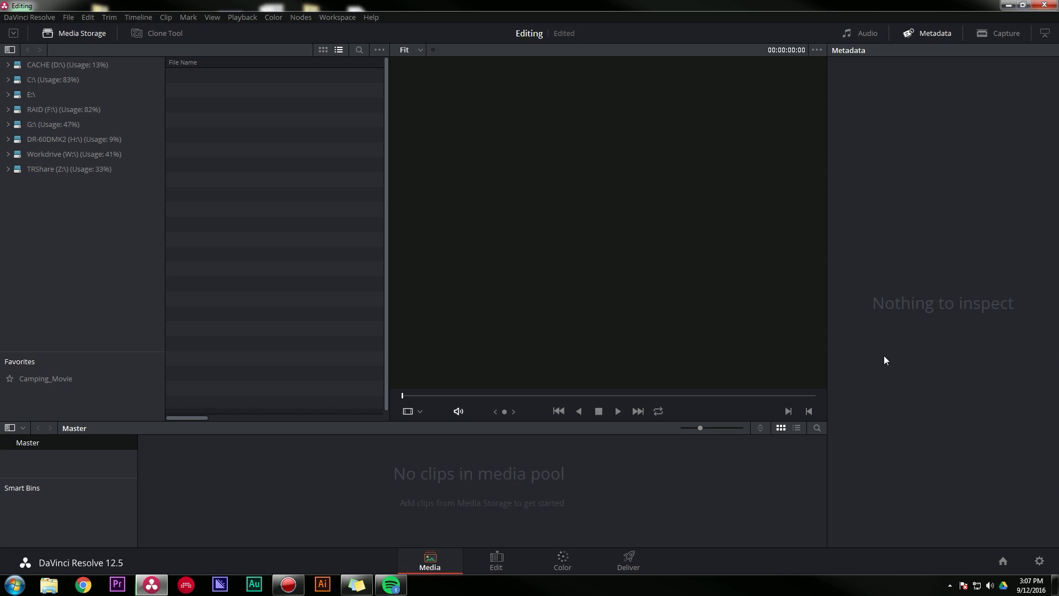
Step: In Project Settings, set the timeline and playback frame rates to 23.976 fps
left_click(1039, 560)
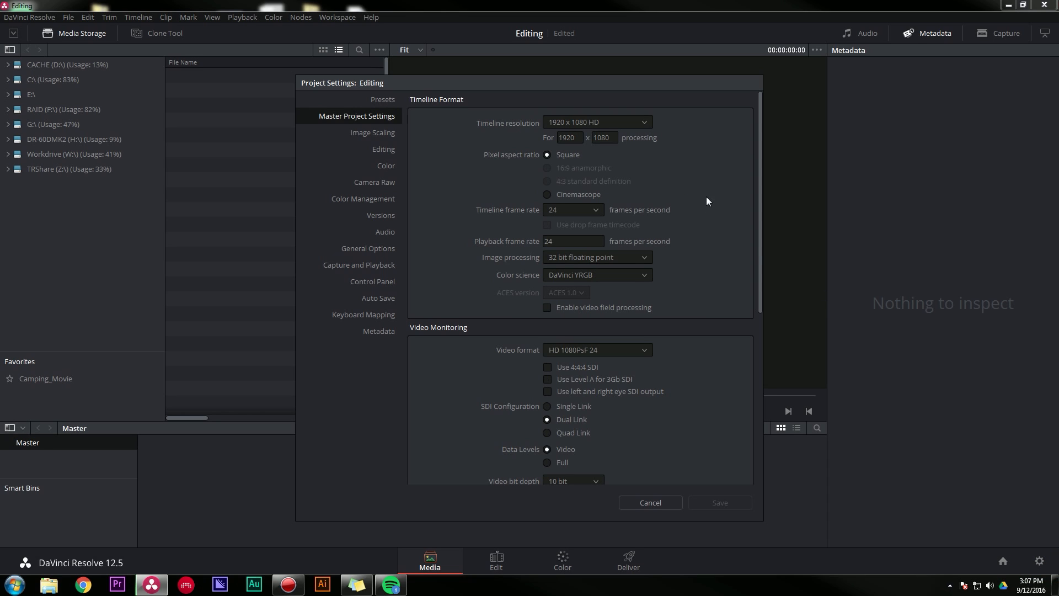
mouse_move(622, 258)
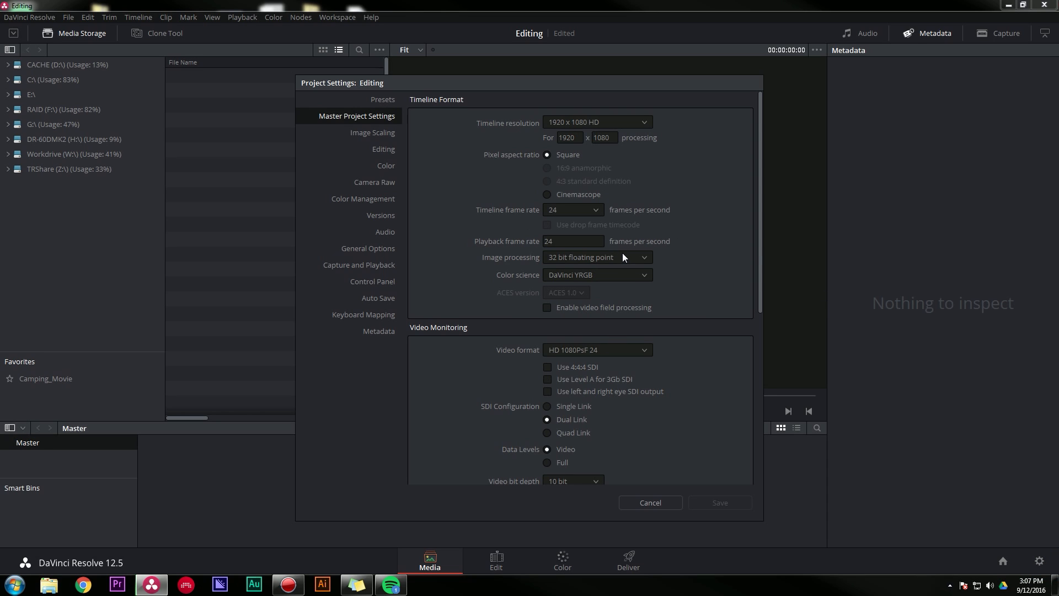
left_click(572, 210)
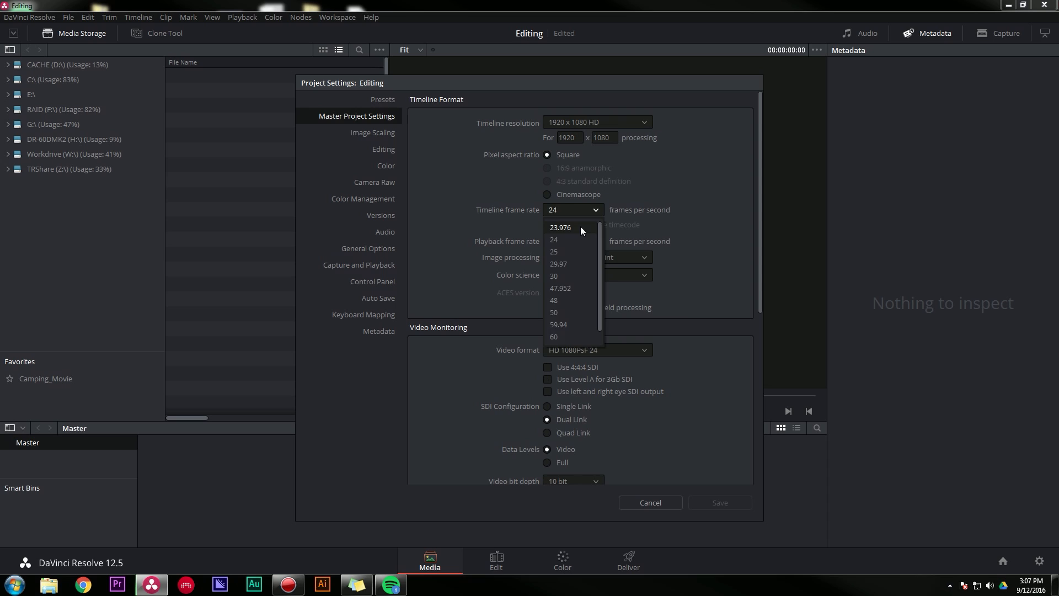
left_click(559, 227)
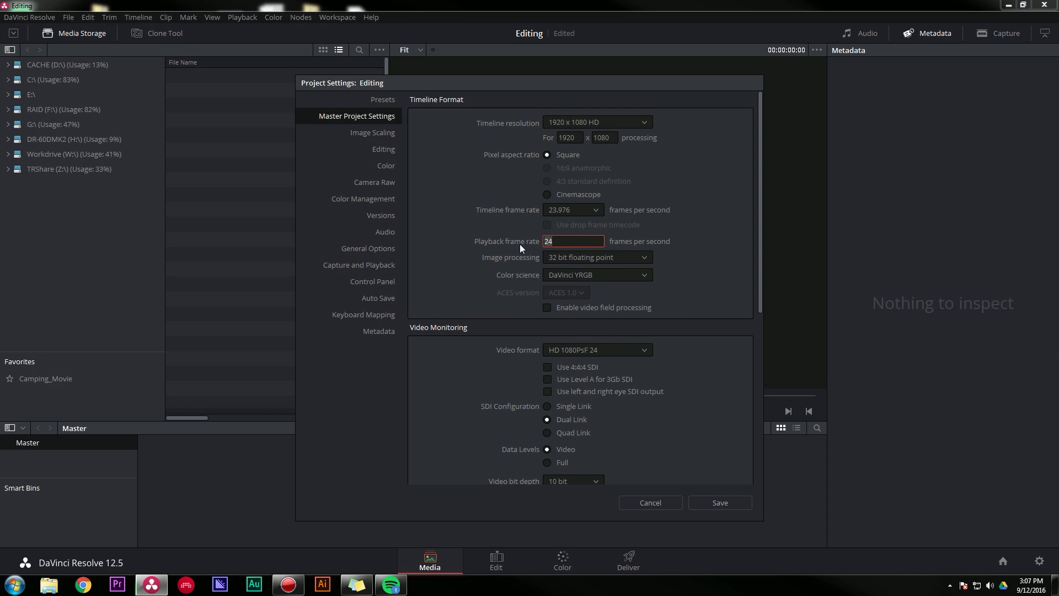
type("23.976")
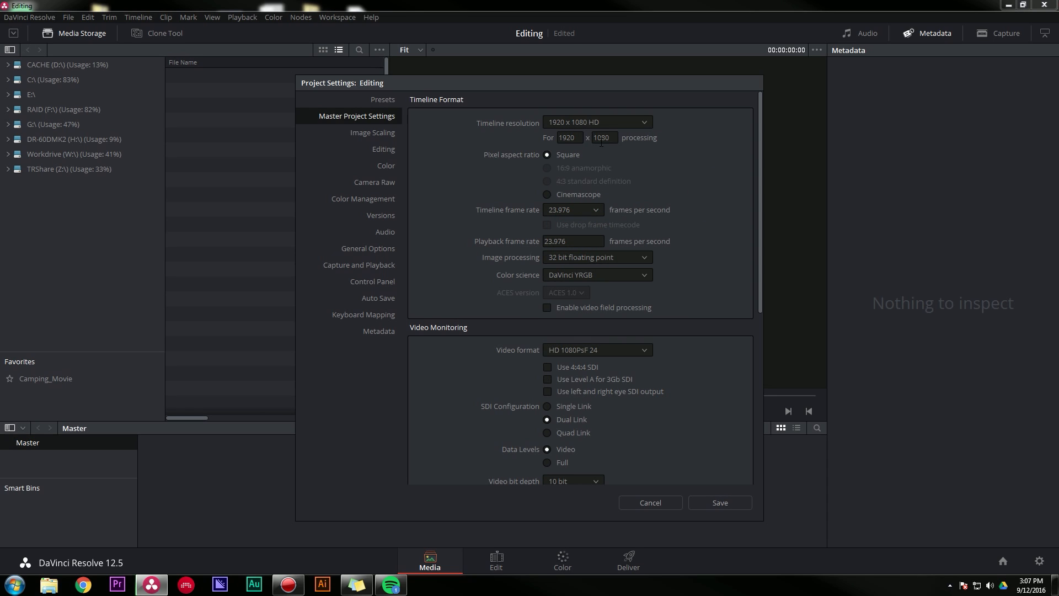
Step: Set the monitoring video format to HD 1080p 23.976
scroll("down", 3)
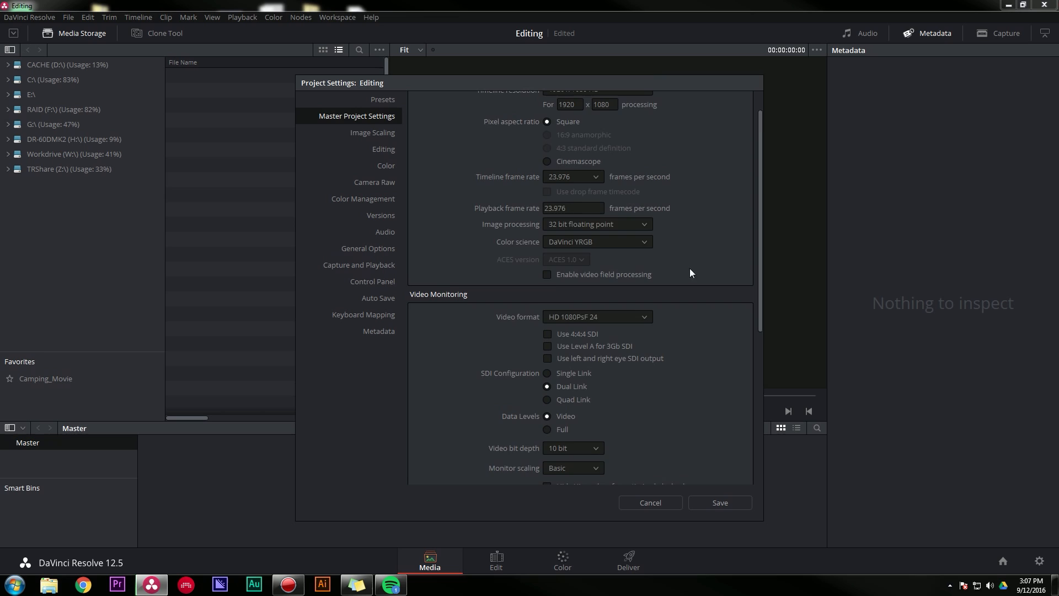
scroll("down", 3)
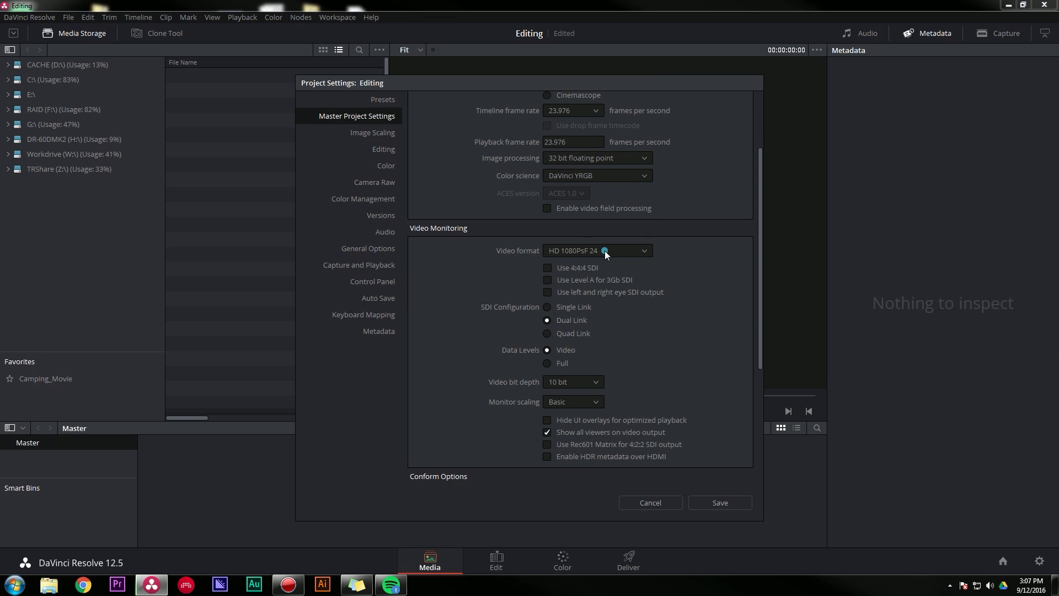
left_click(597, 251)
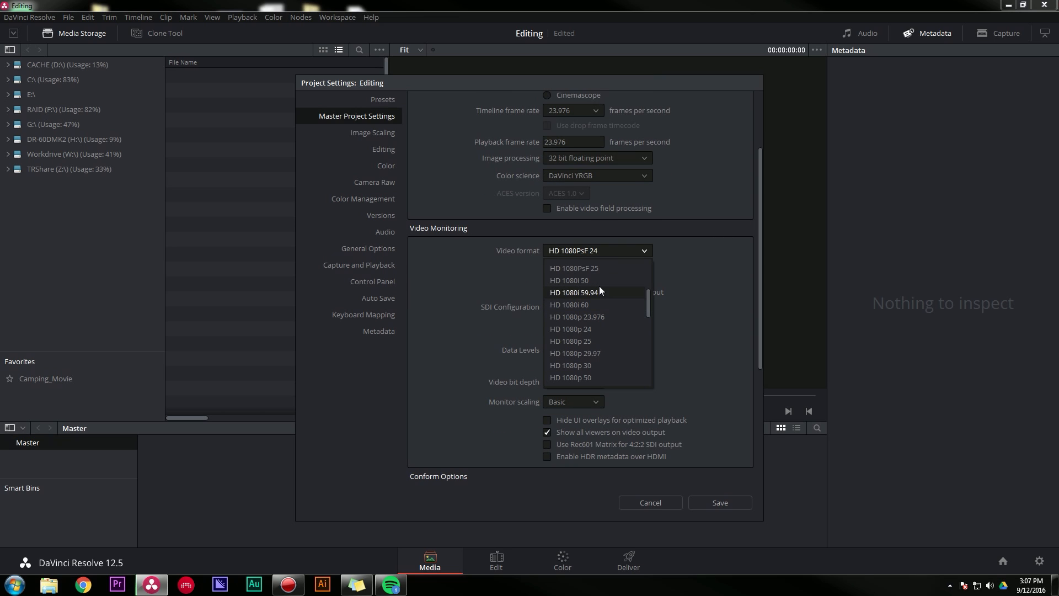
left_click(577, 316)
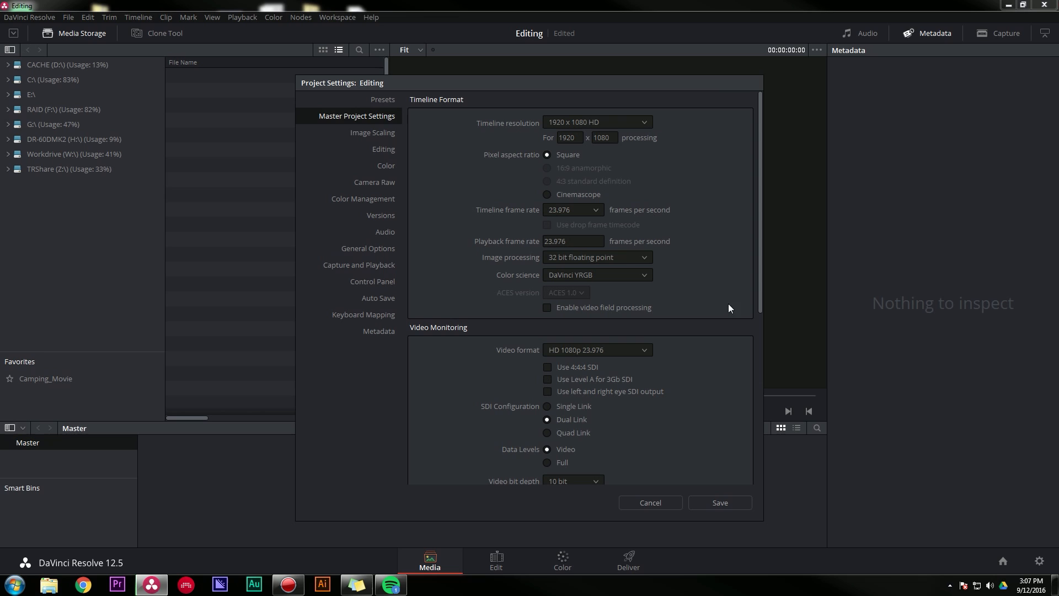
scroll("down", 3)
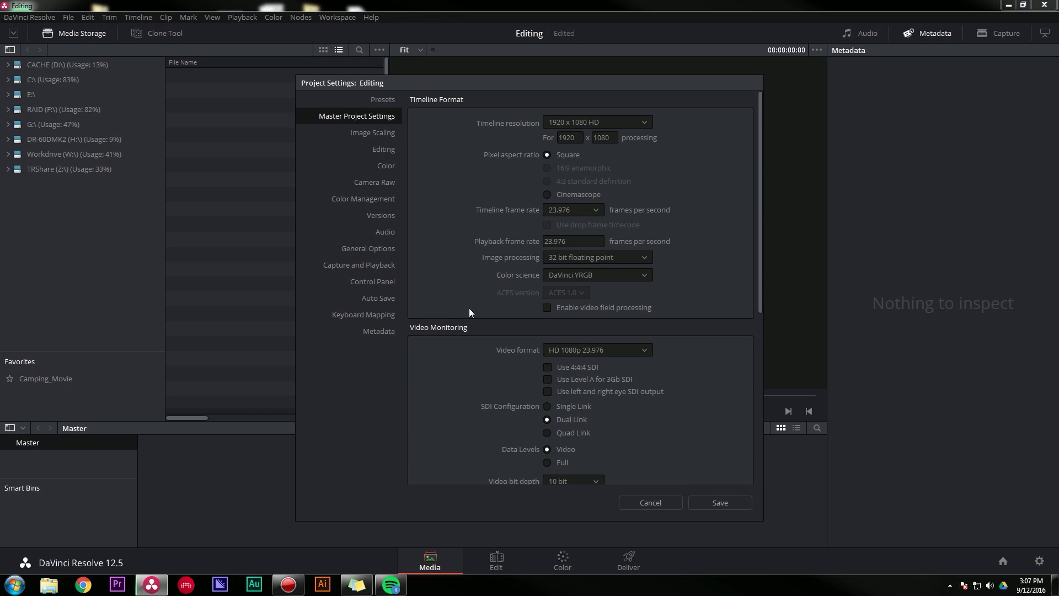
mouse_move(443, 187)
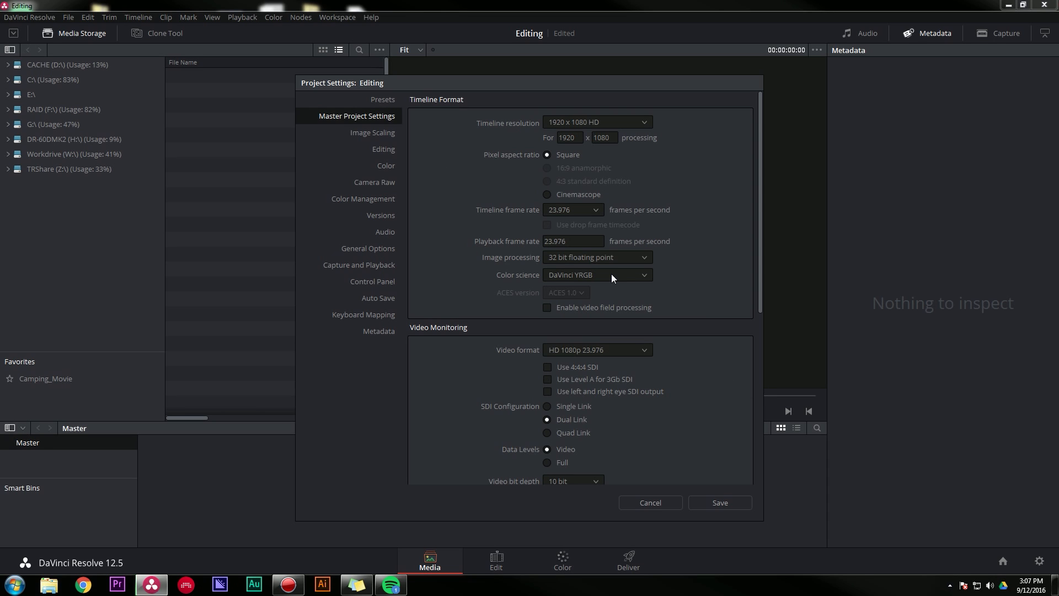
Step: Save the project settings and browse into the Bumper Shoot footage folder
left_click(649, 503)
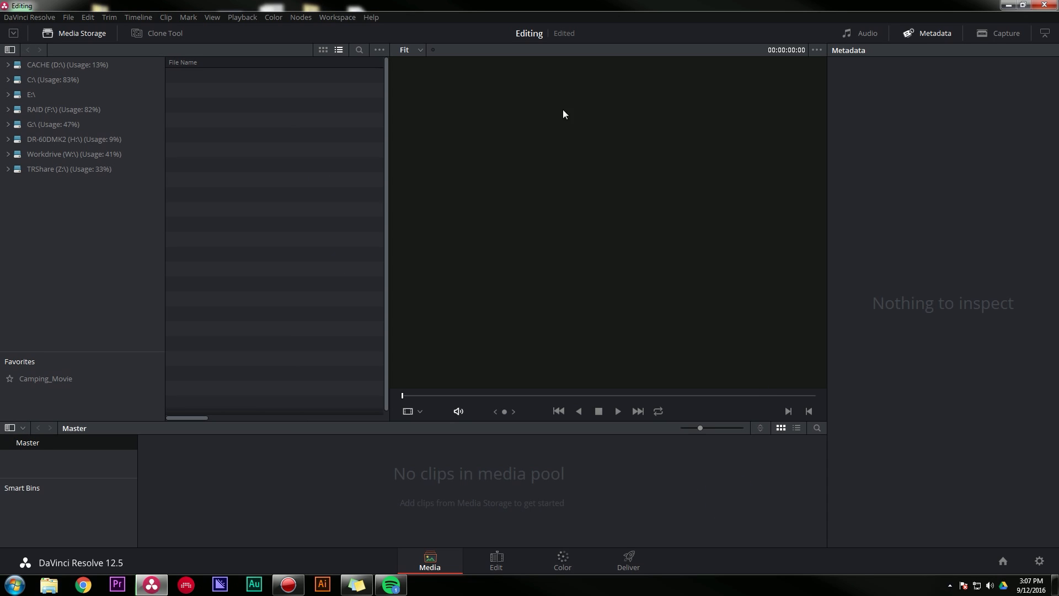
mouse_move(677, 459)
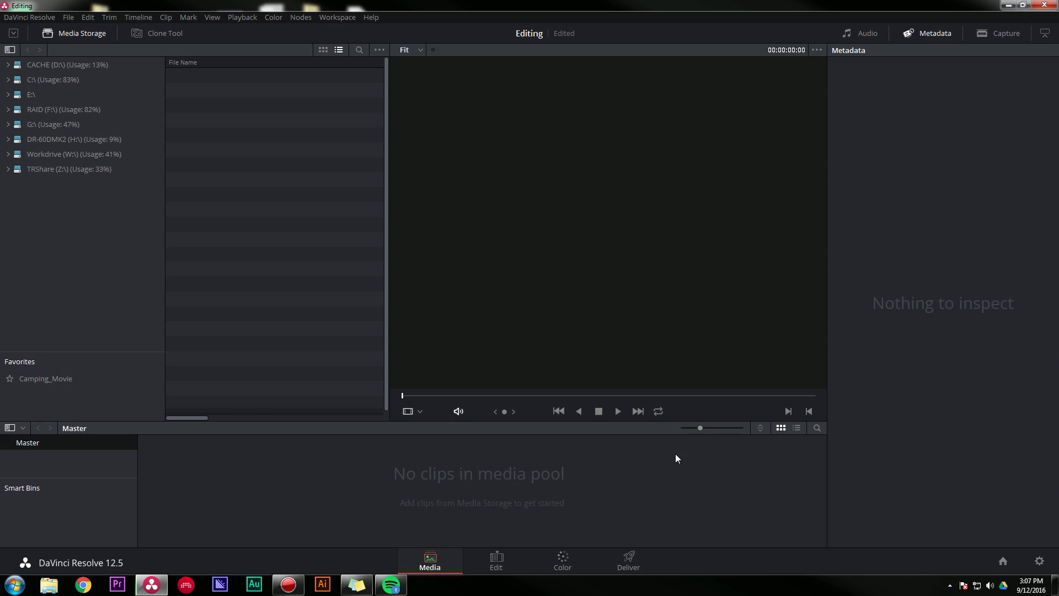
mouse_move(386, 284)
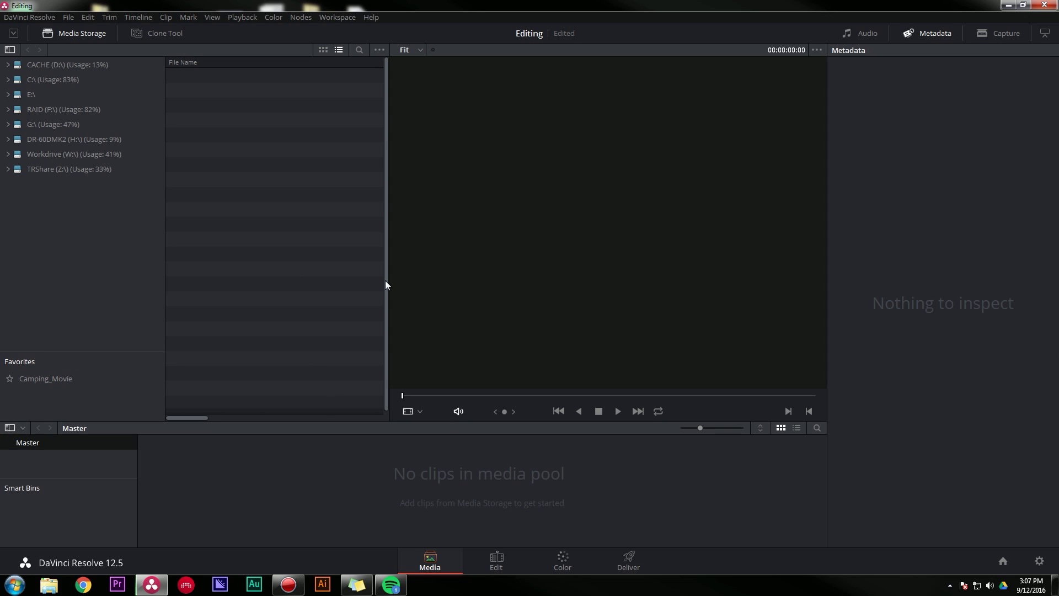
left_click(66, 304)
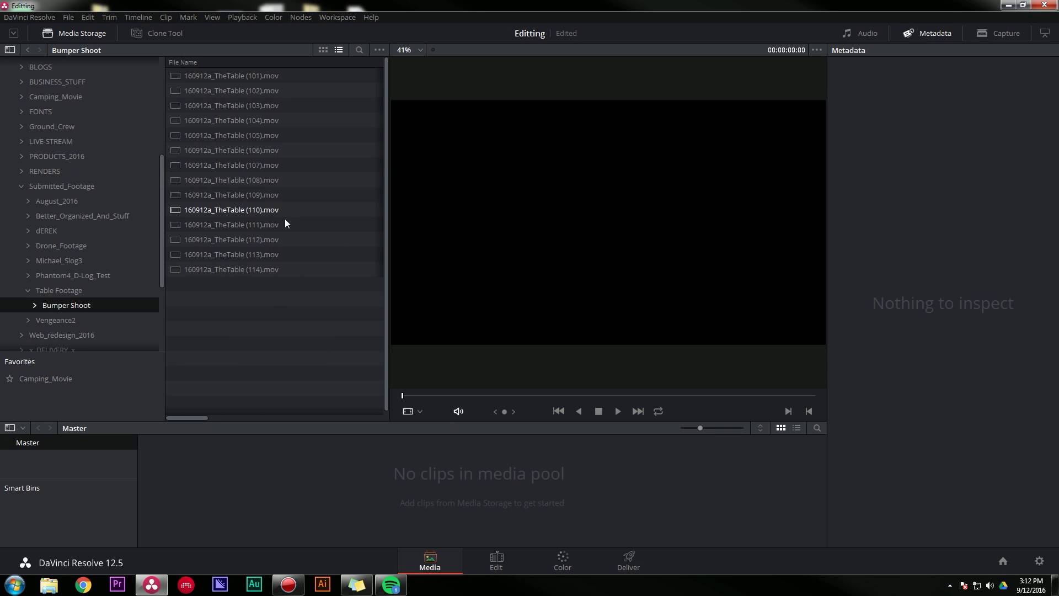
Step: Preview TheTable clips 101, 108, 106, 112 and 113 from the Bumper Shoot folder
left_click(232, 75)
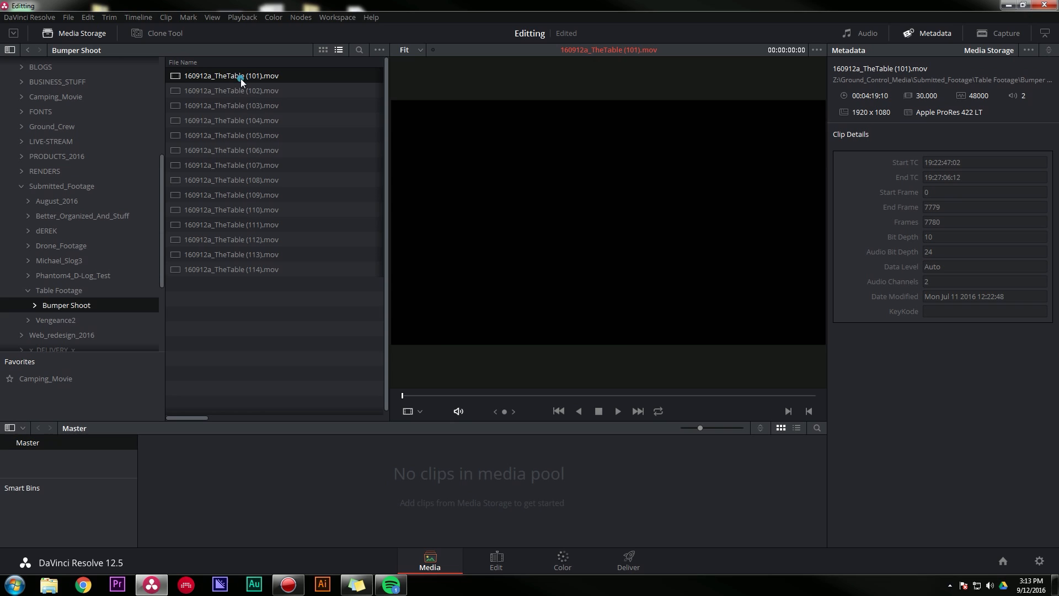
left_click(230, 179)
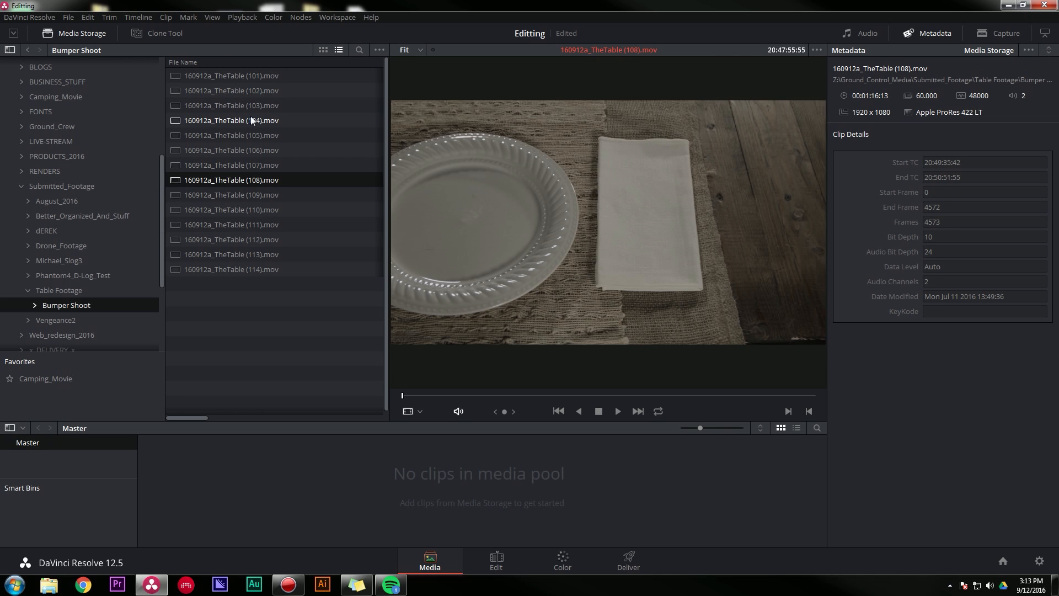
left_click(230, 150)
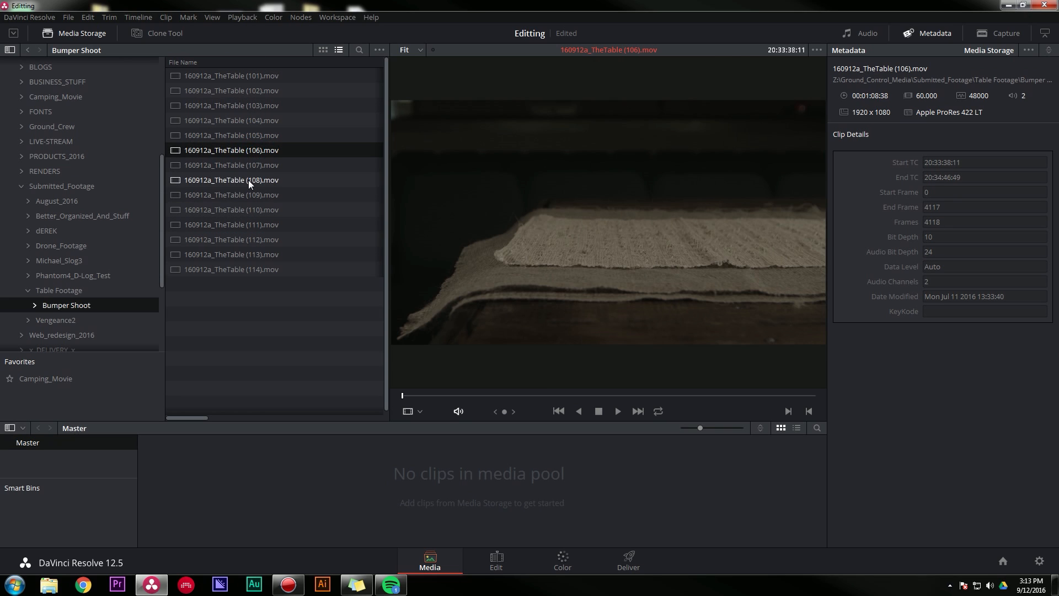
left_click(231, 210)
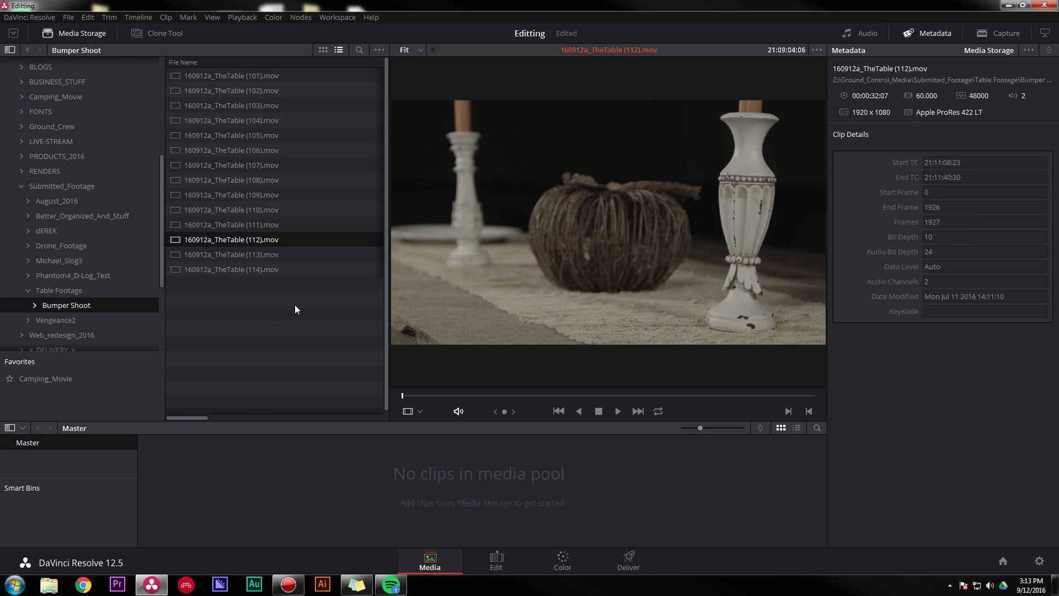
left_click(230, 253)
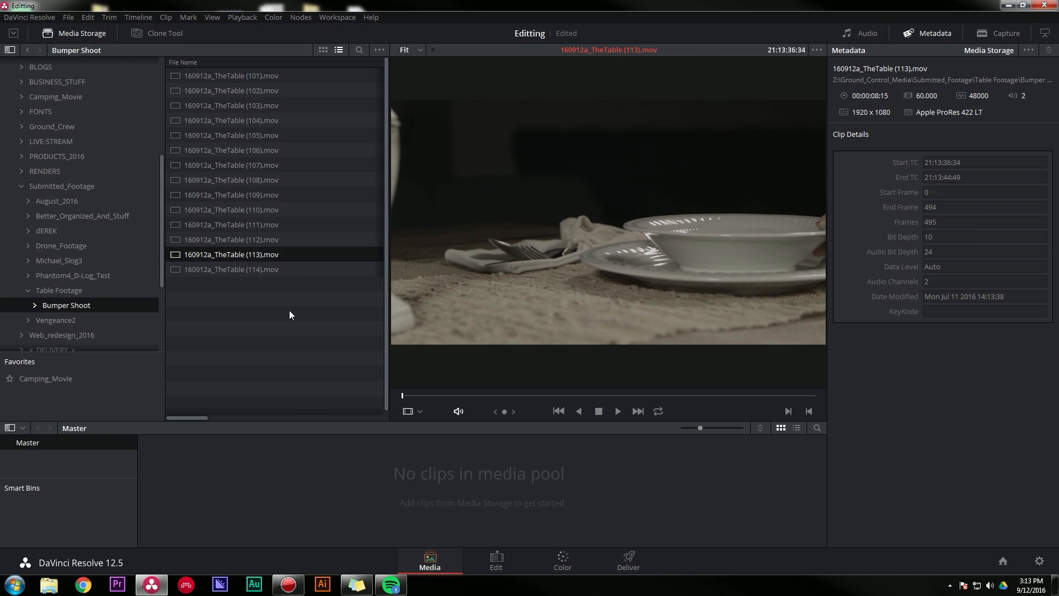
left_click(230, 76)
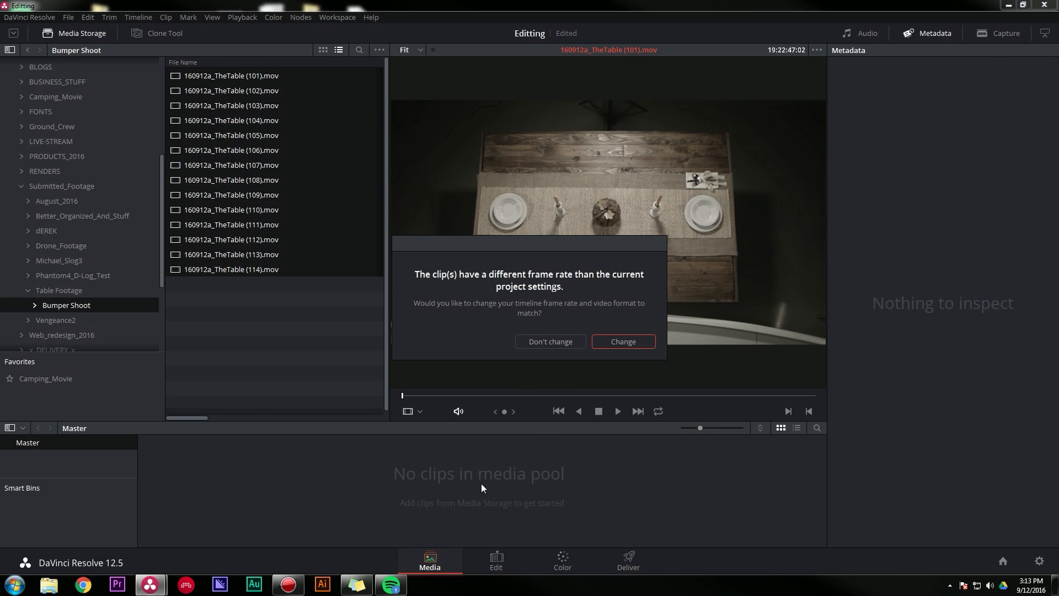
mouse_move(445, 254)
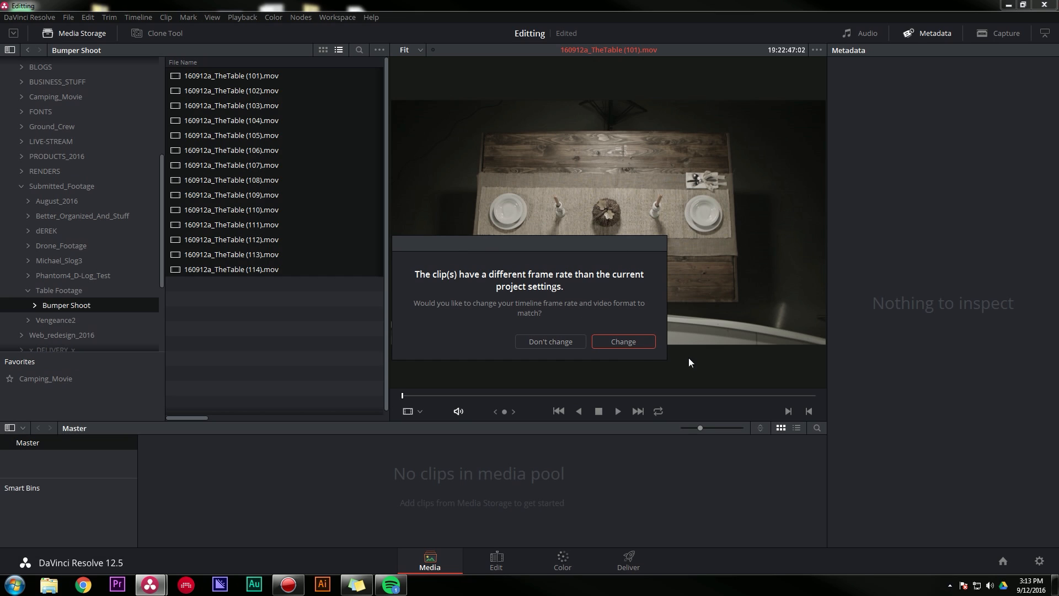
mouse_move(549, 341)
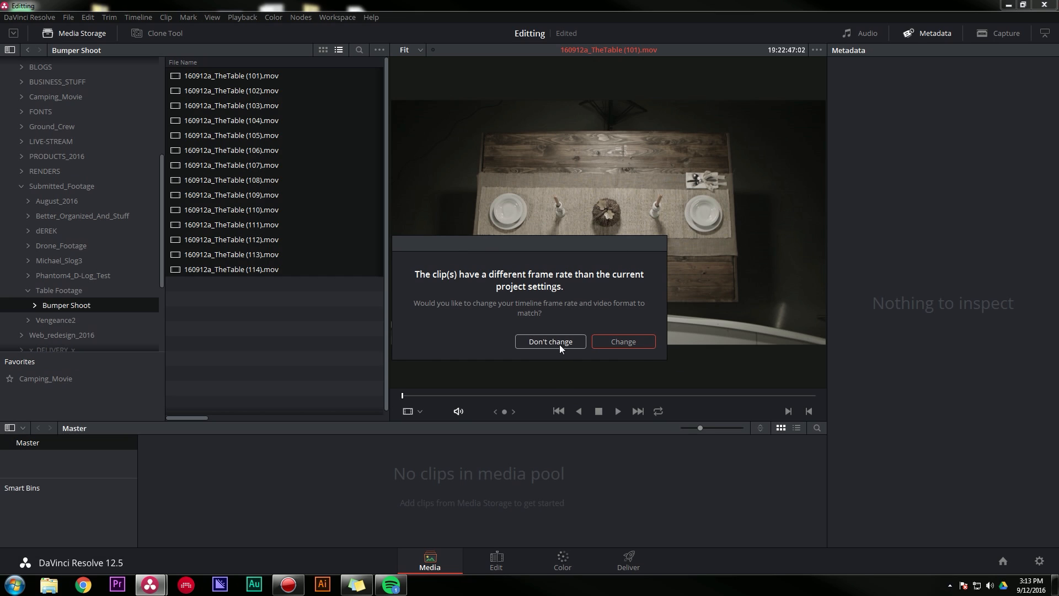
Step: Keep the project frame rate for the added clips and switch to the Edit page
left_click(549, 341)
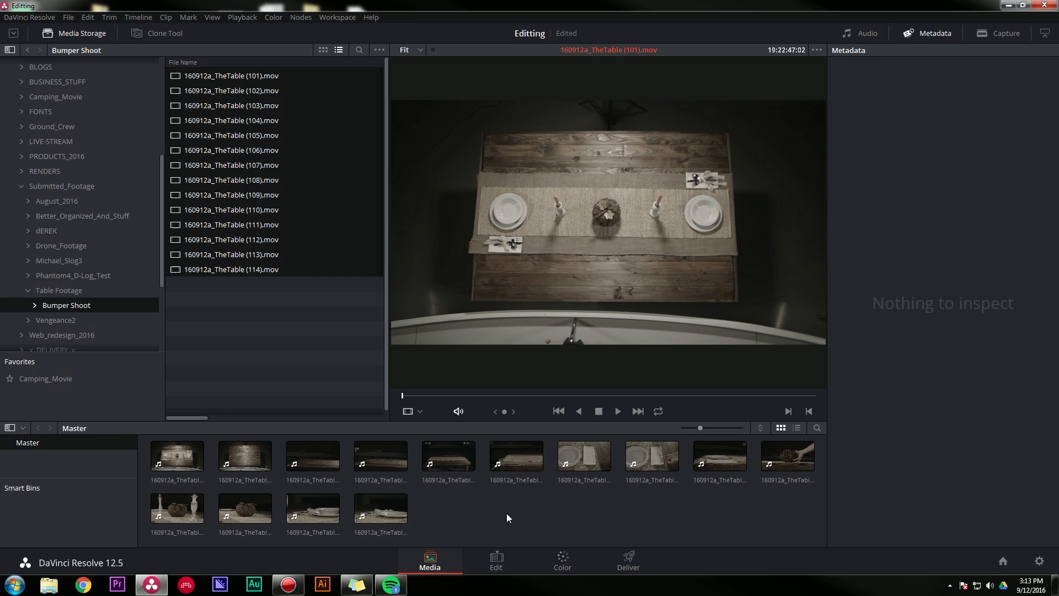
mouse_move(632, 176)
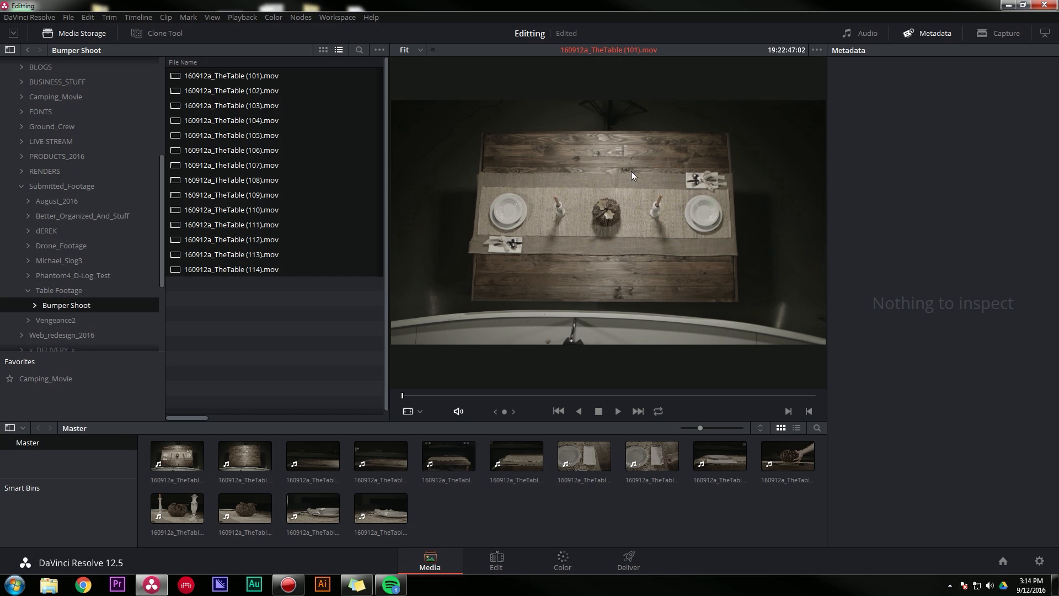
left_click(496, 560)
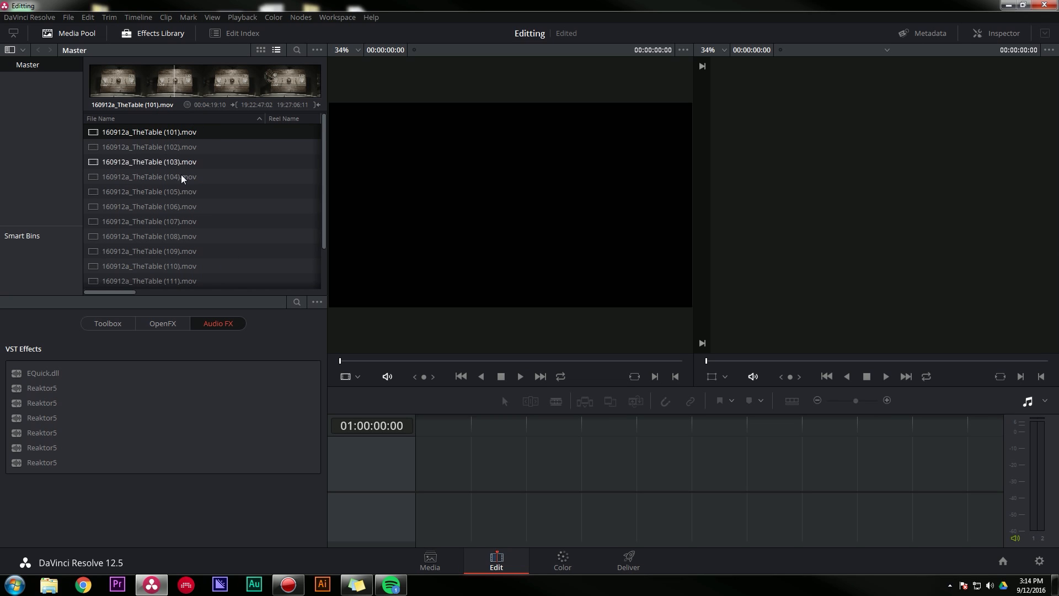
Step: In Clip Attributes, override the clips' video frame rate to 23.976 fps
right_click(180, 177)
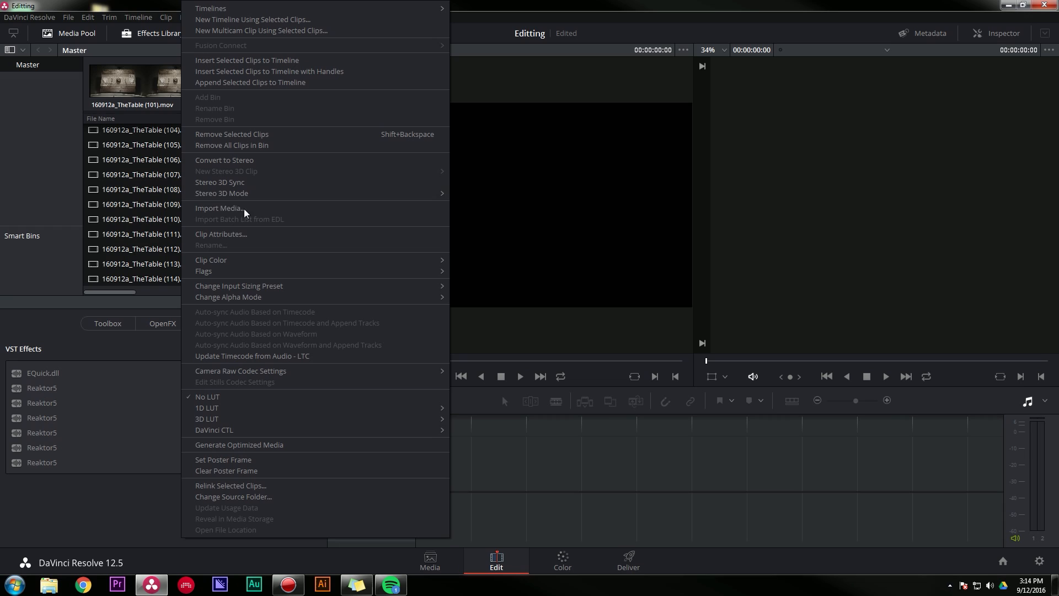
left_click(221, 234)
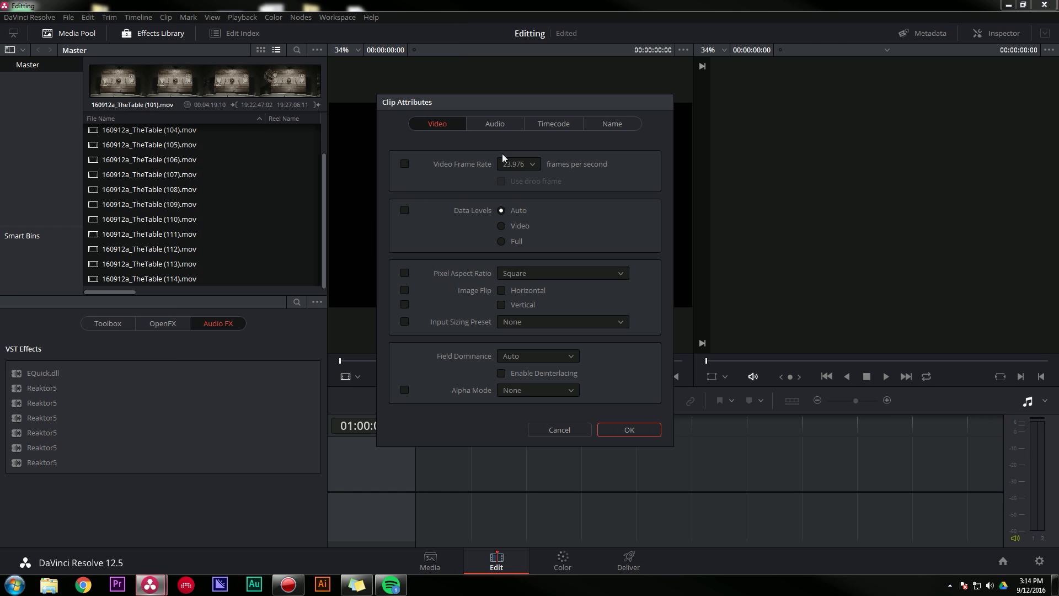
left_click(405, 163)
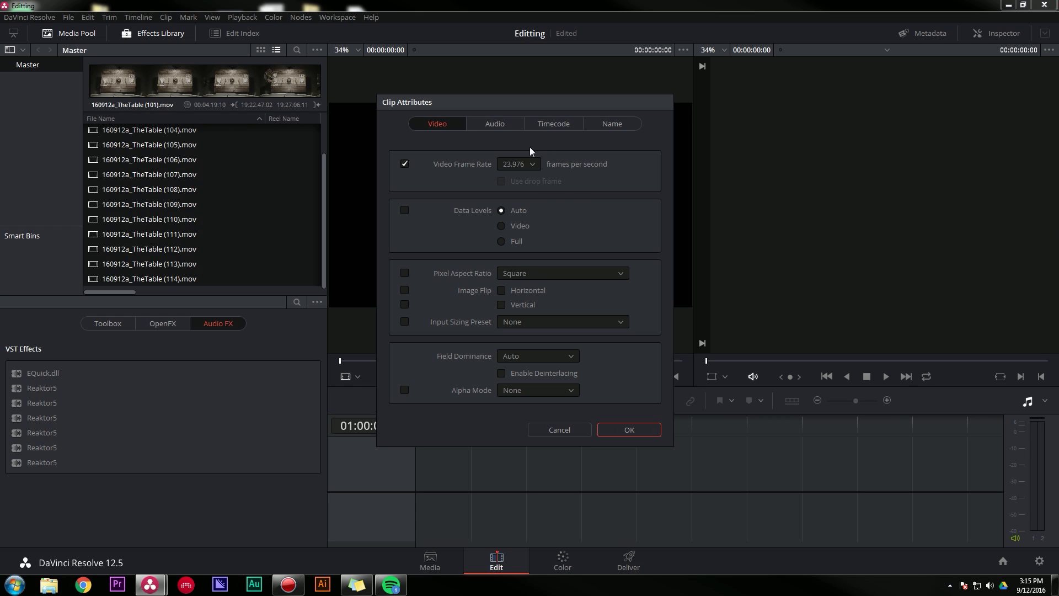
mouse_move(331, 222)
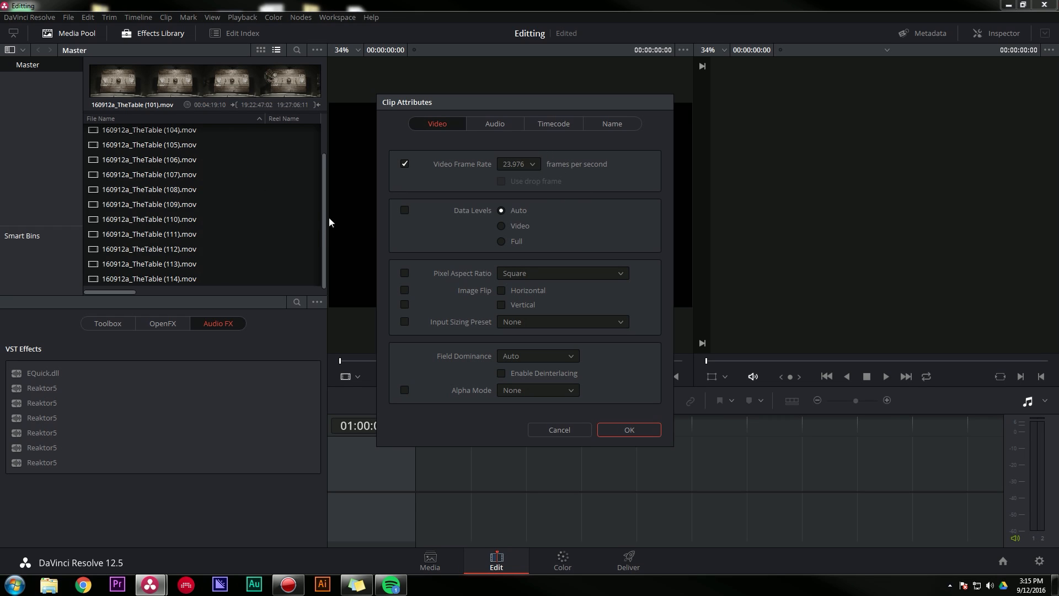
mouse_move(498, 224)
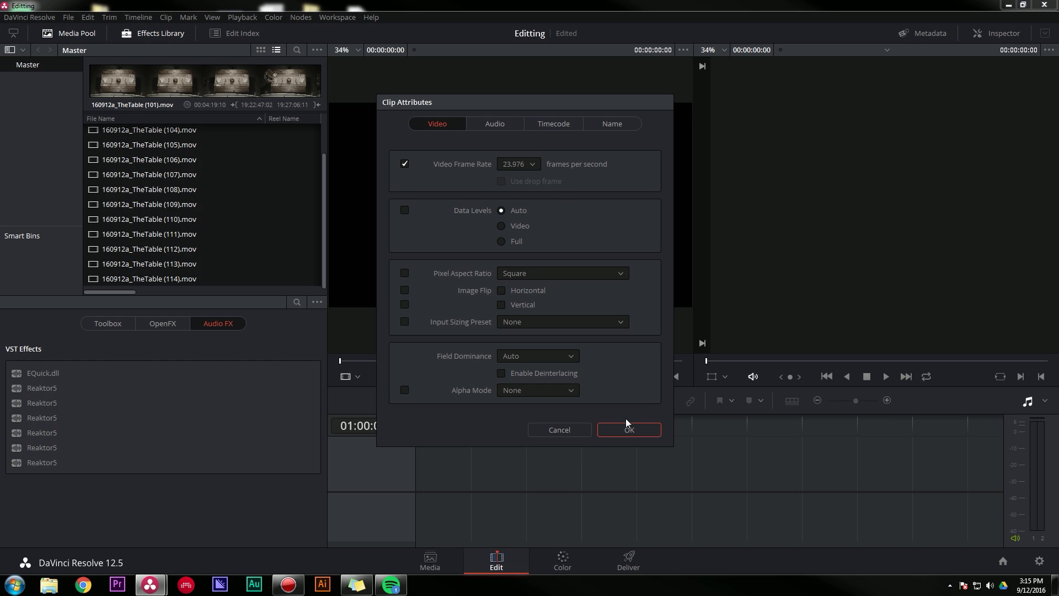
left_click(627, 429)
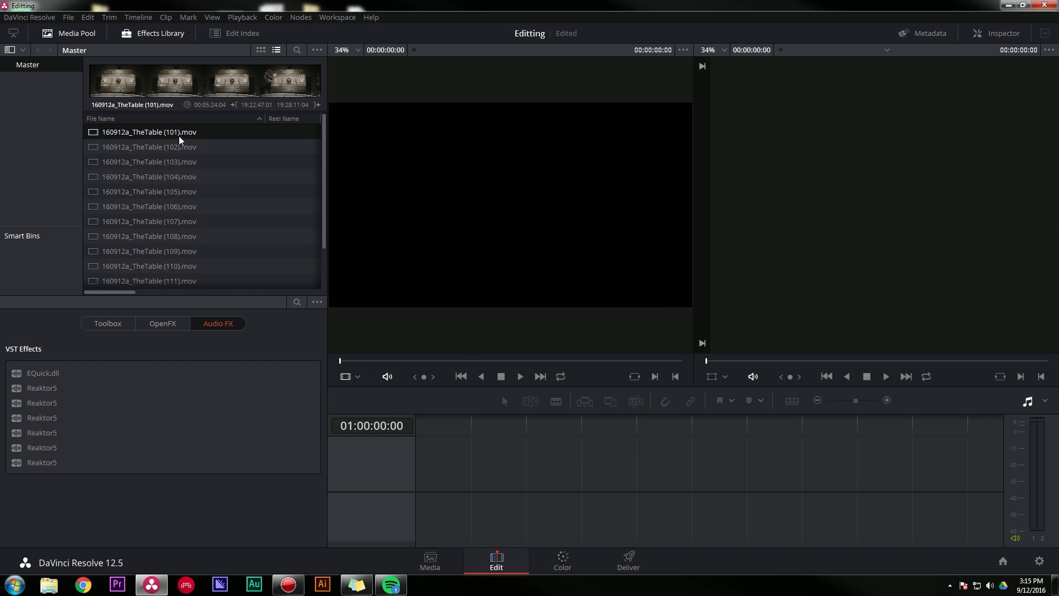
Step: Load clip 105 in the viewer and skim partway into it
left_click(147, 131)
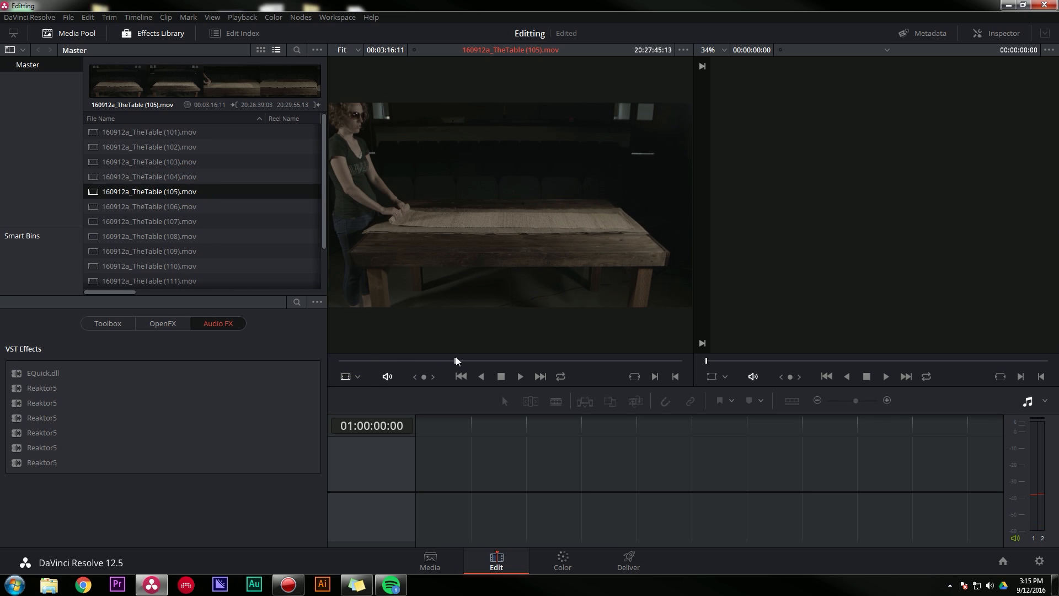
left_click(519, 376)
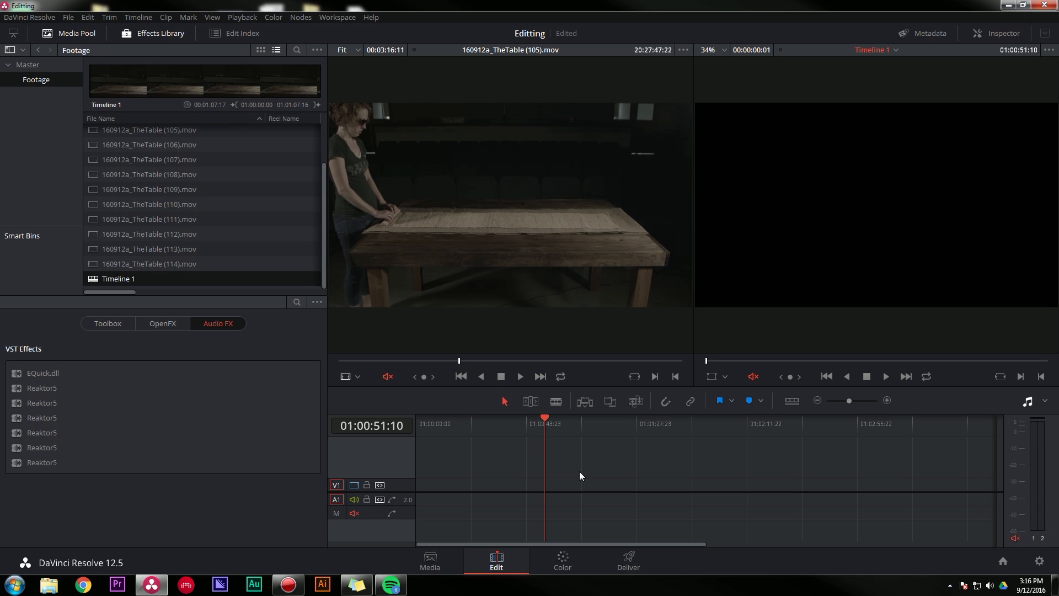
mouse_move(940, 352)
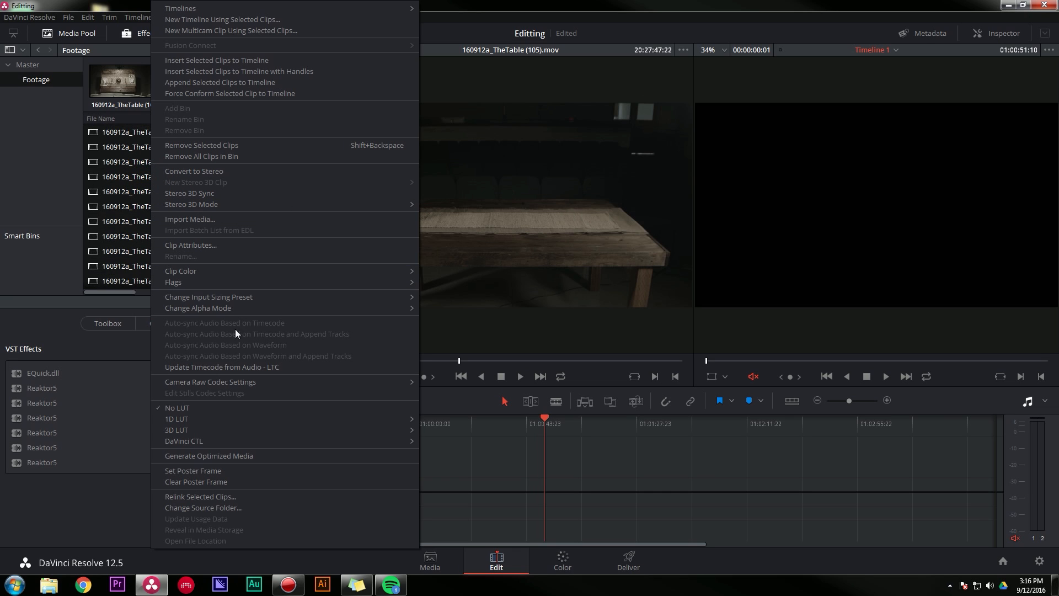
Step: Generate optimized media for the table clips in the Footage bin
left_click(209, 456)
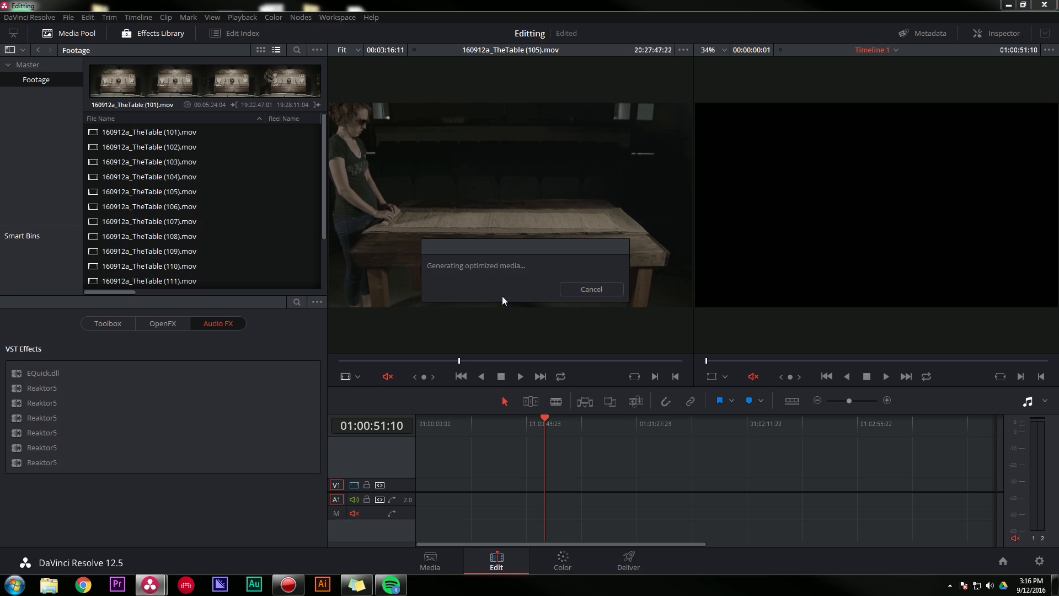
mouse_move(537, 309)
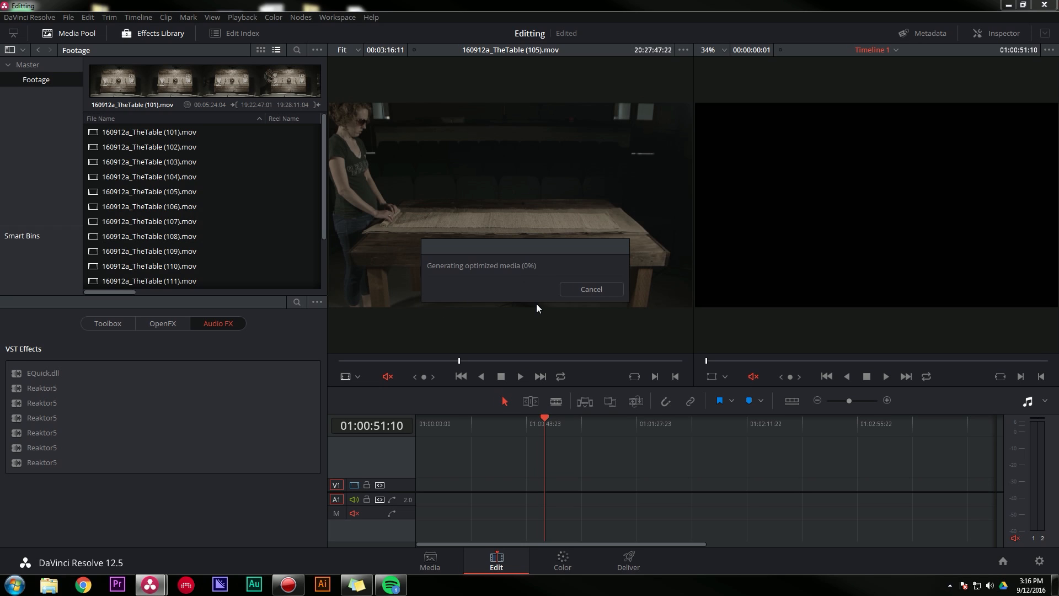
mouse_move(499, 327)
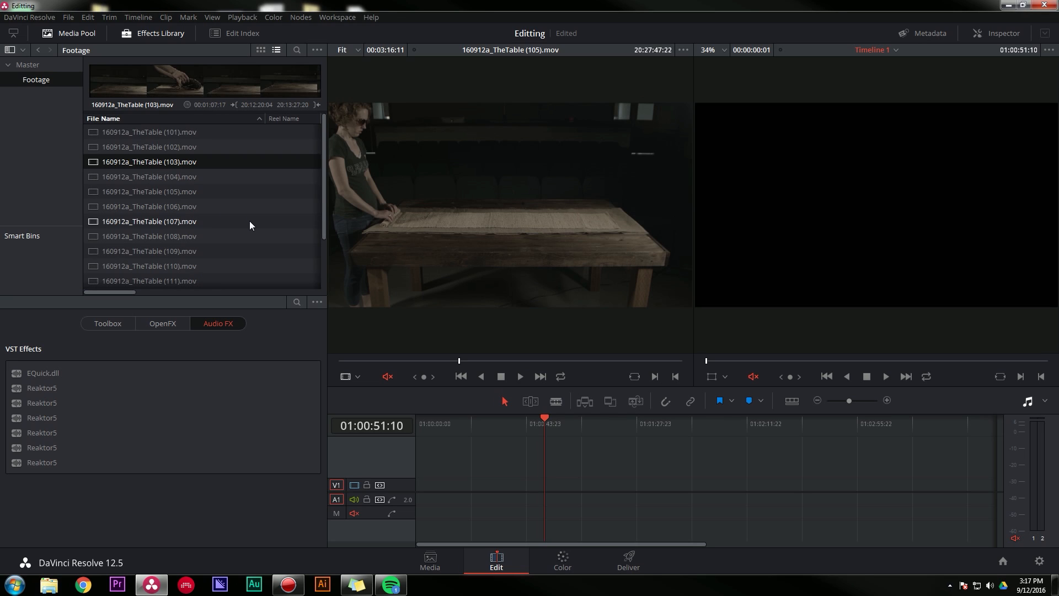
left_click(147, 206)
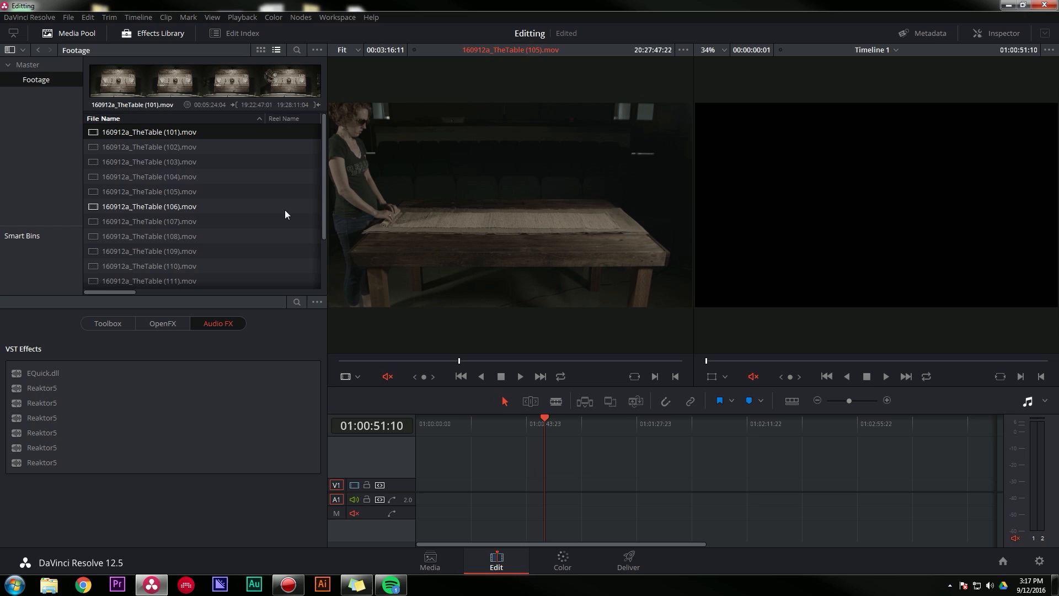
mouse_move(285, 214)
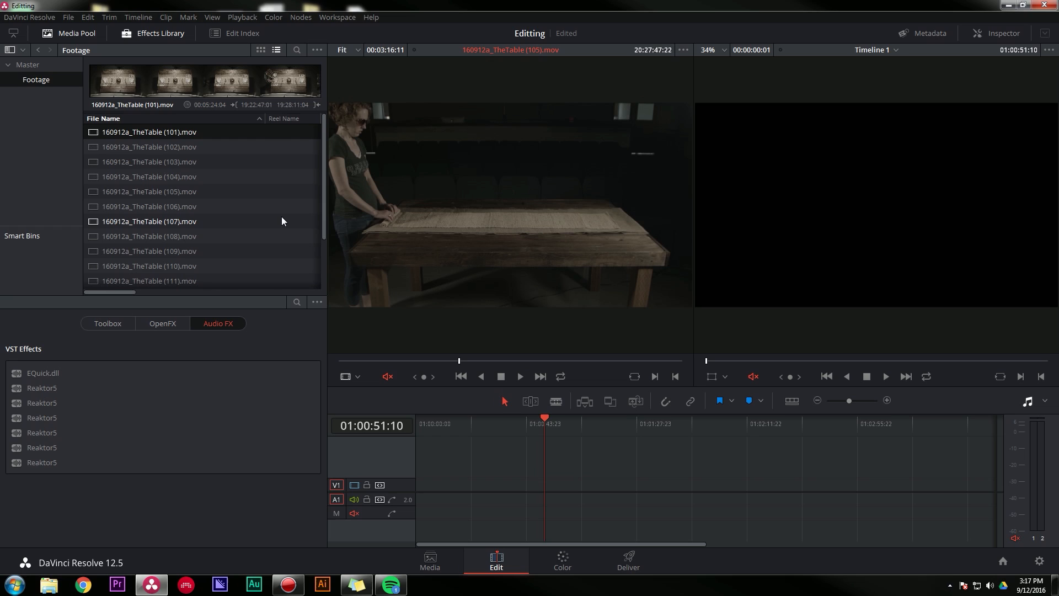
mouse_move(283, 222)
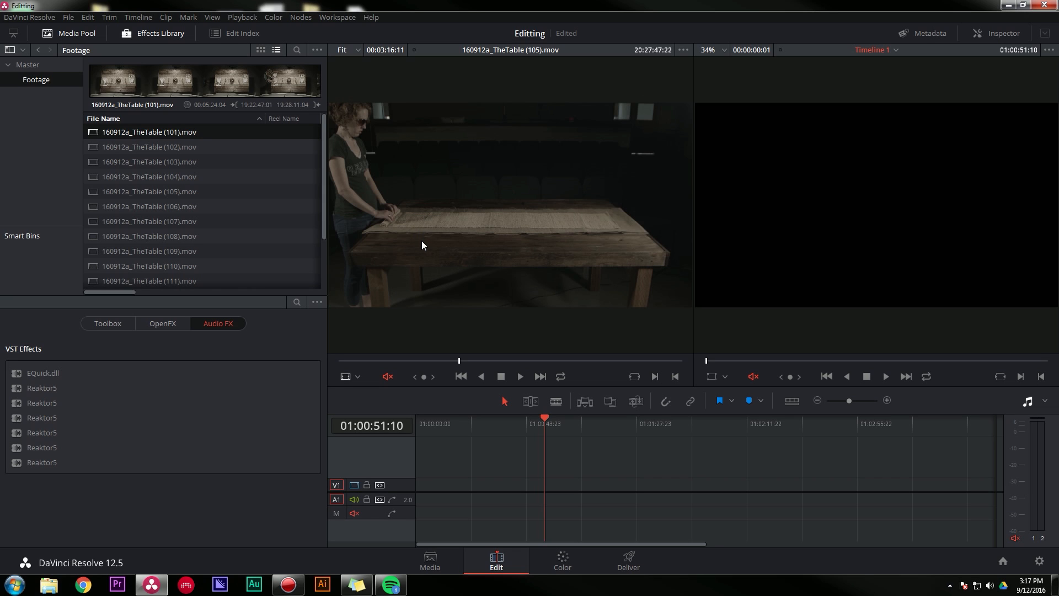
Step: Review clips 103 and 104, then load overhead shot 101 in the Source Viewer
left_click(147, 161)
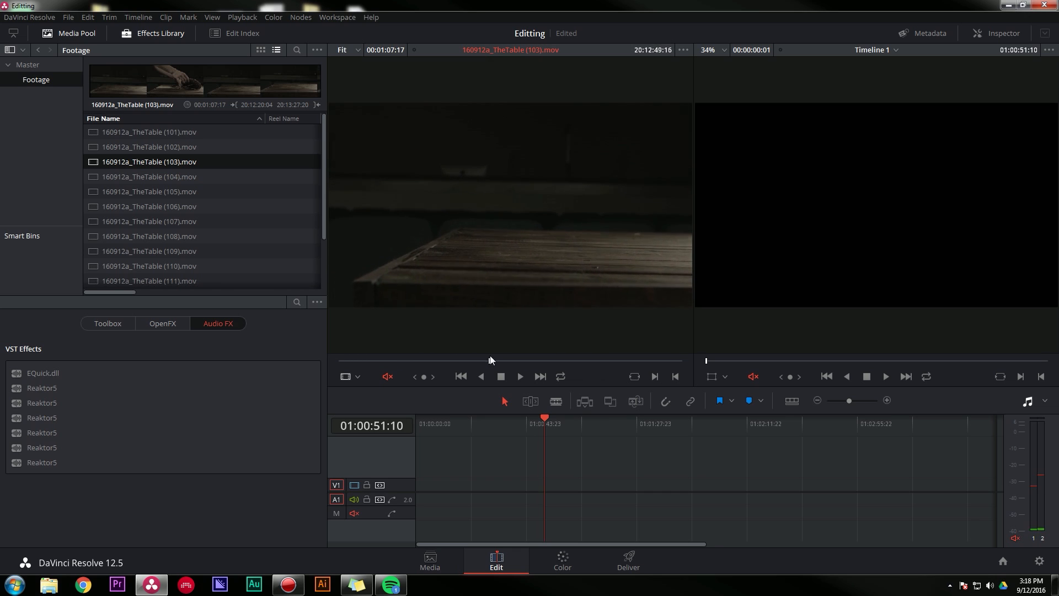
left_click(147, 177)
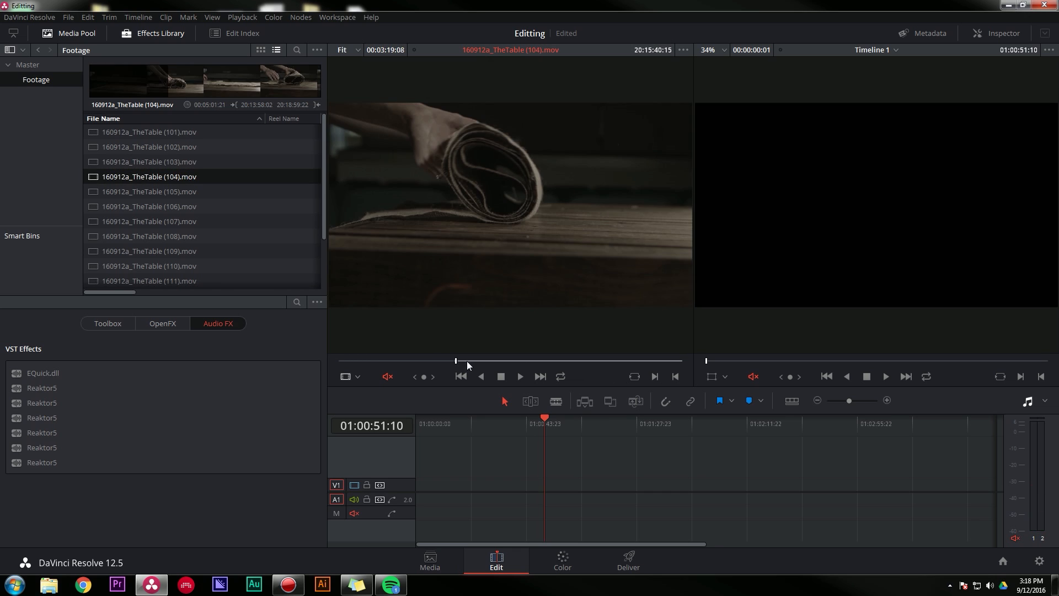
left_click_drag(456, 360, 474, 360)
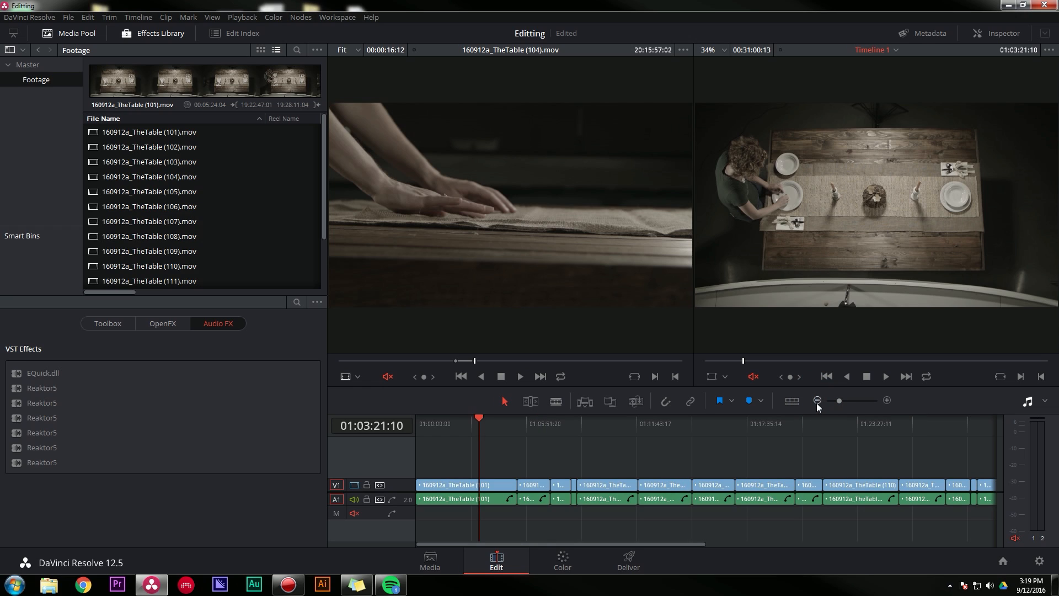
left_click(816, 400)
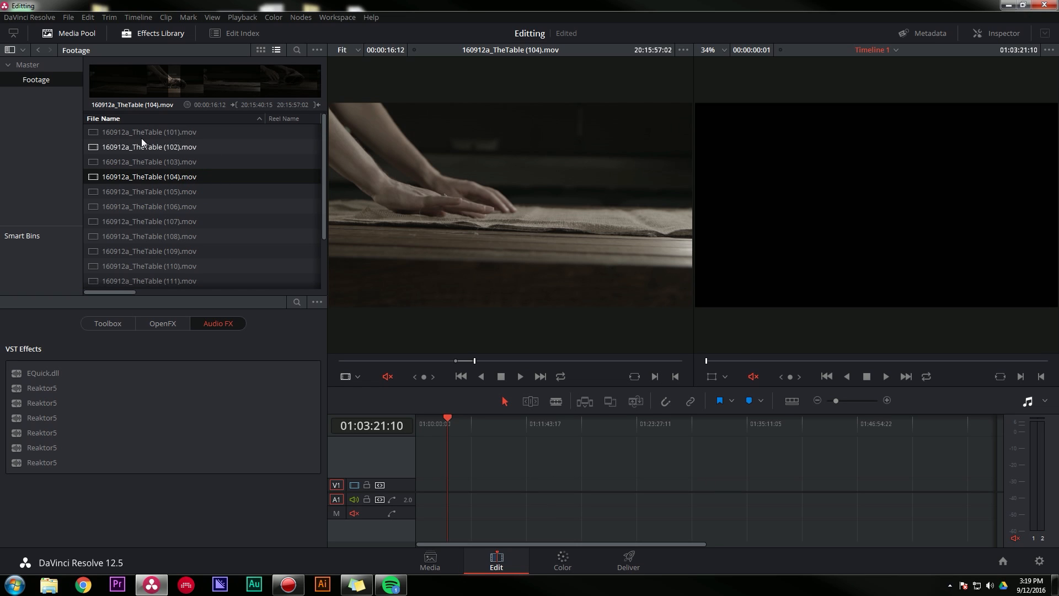
left_click(147, 131)
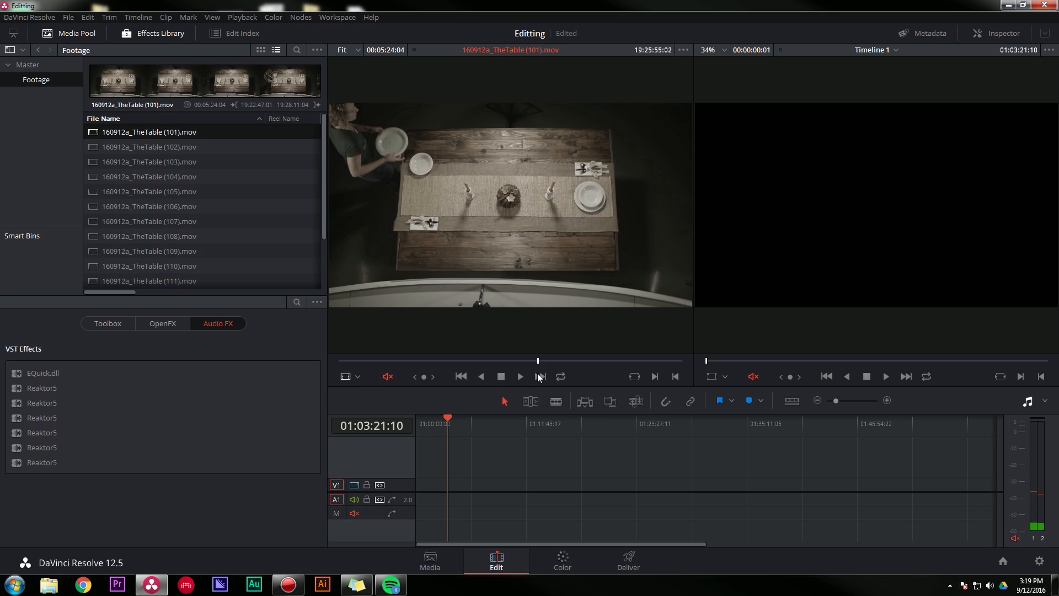
Step: With Linked Selection on, place clip 102 with its audio at the start of Timeline 1
left_click(146, 147)
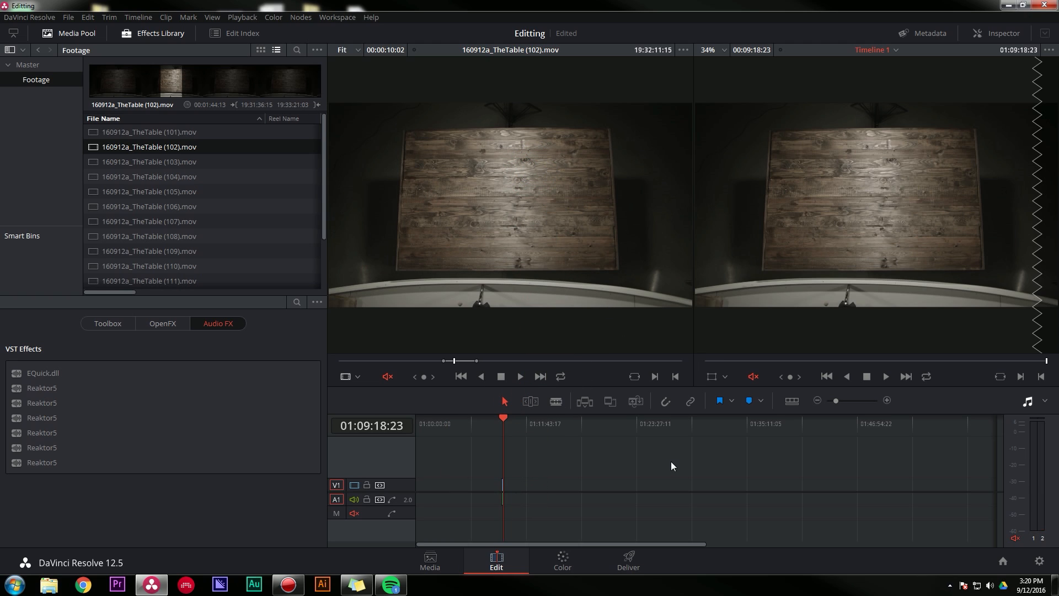
mouse_move(690, 402)
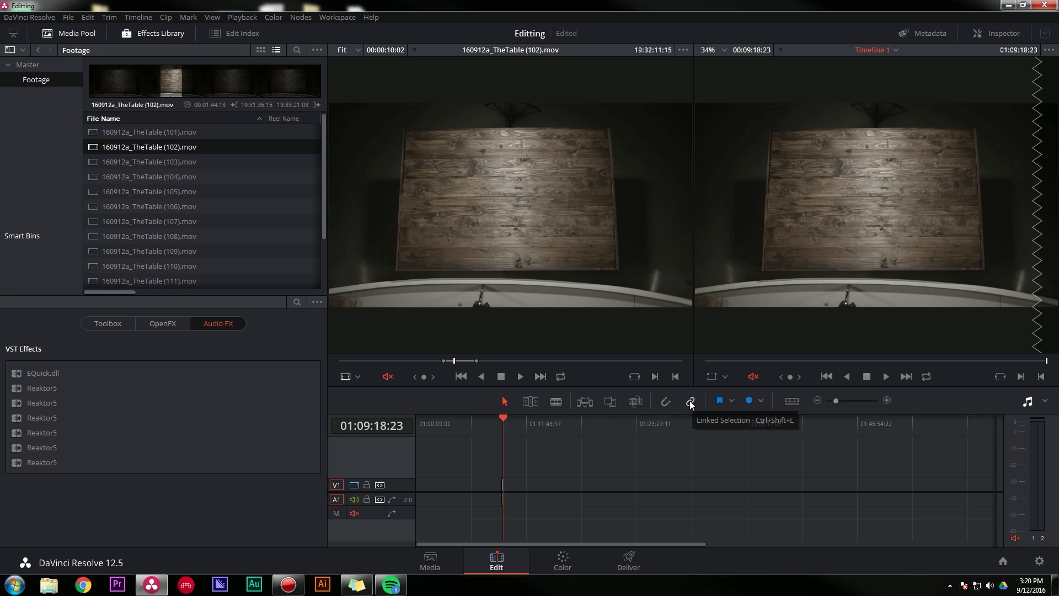
left_click(886, 401)
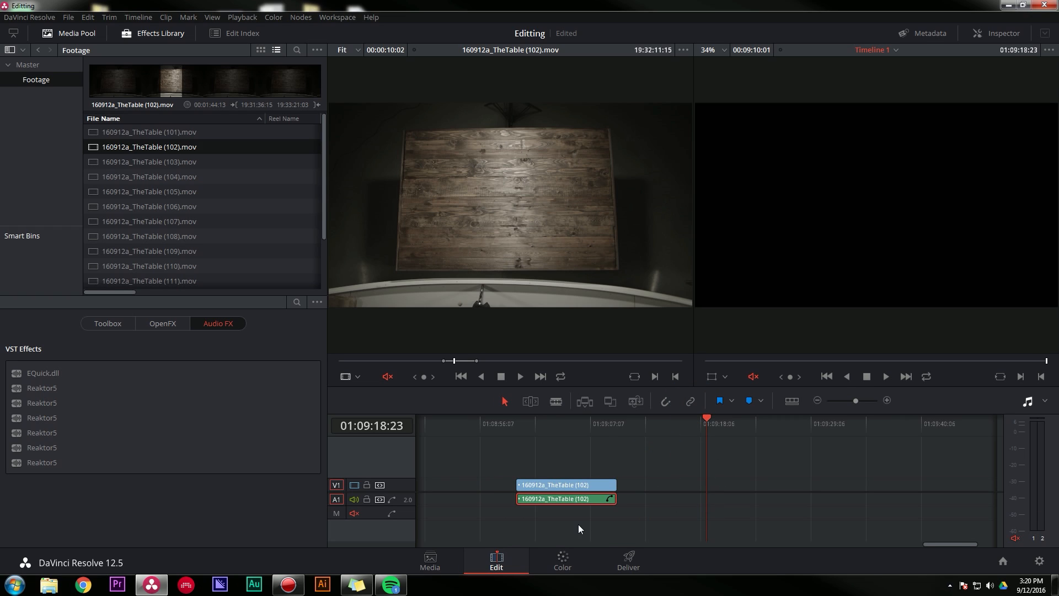
left_click(566, 484)
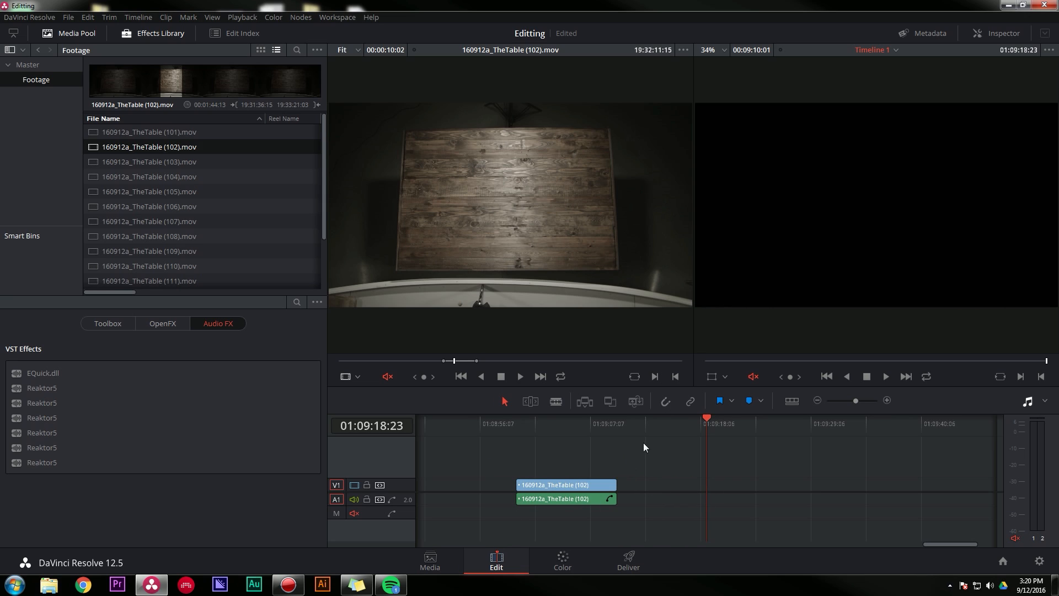
left_click(573, 424)
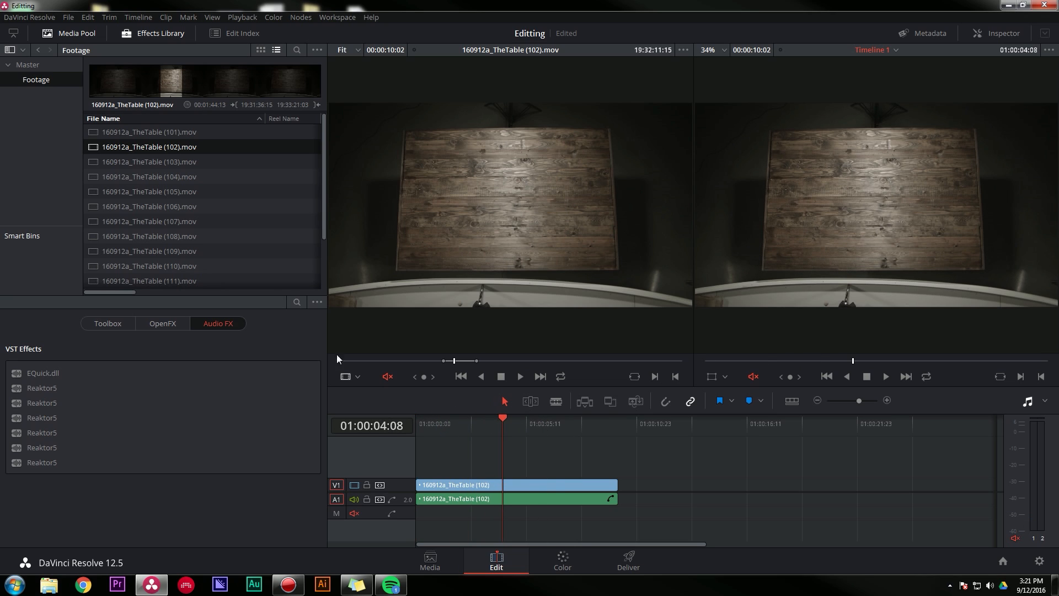
left_click(149, 161)
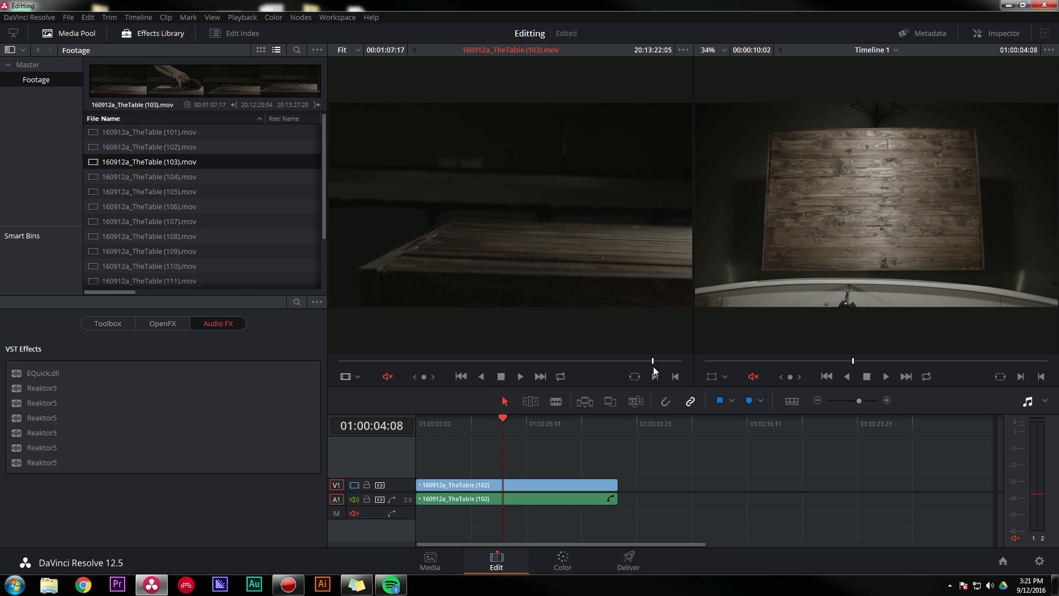
Step: Load shots 103 and 104 from the footage list to append them after clip 102
left_click(148, 176)
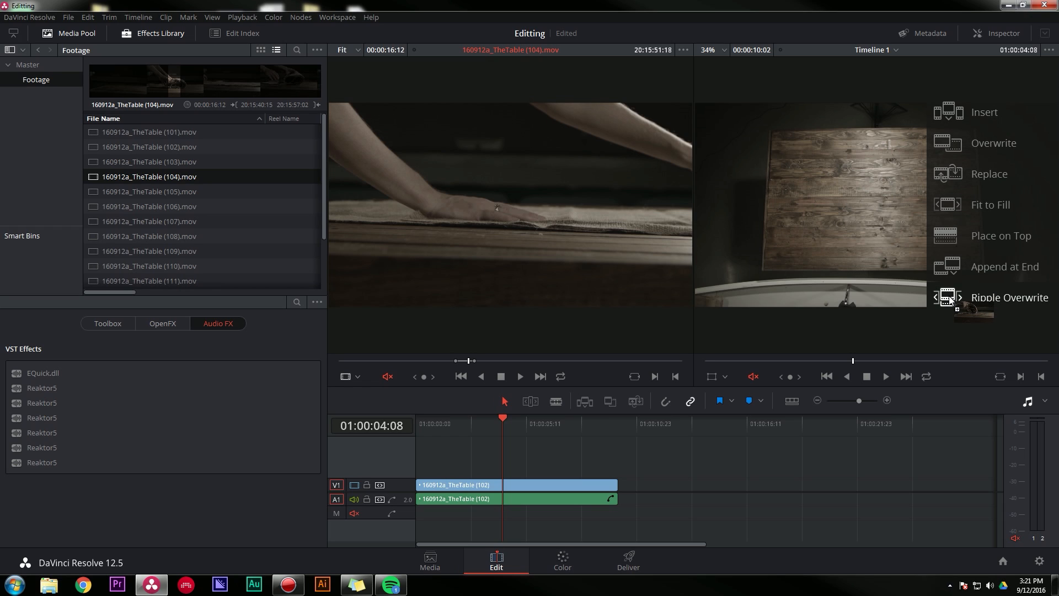
mouse_move(962, 210)
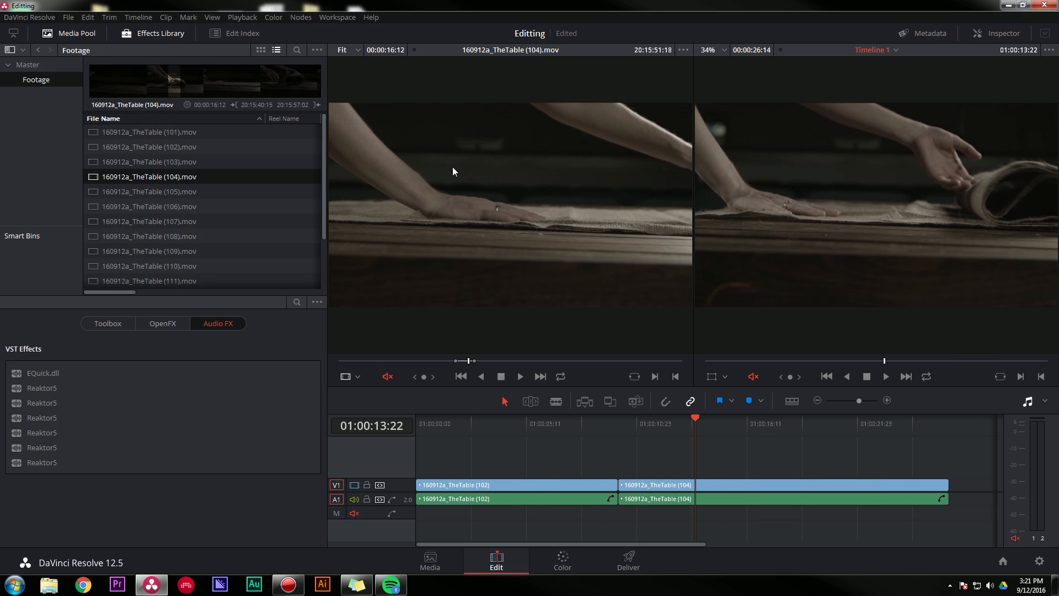
mouse_move(489, 371)
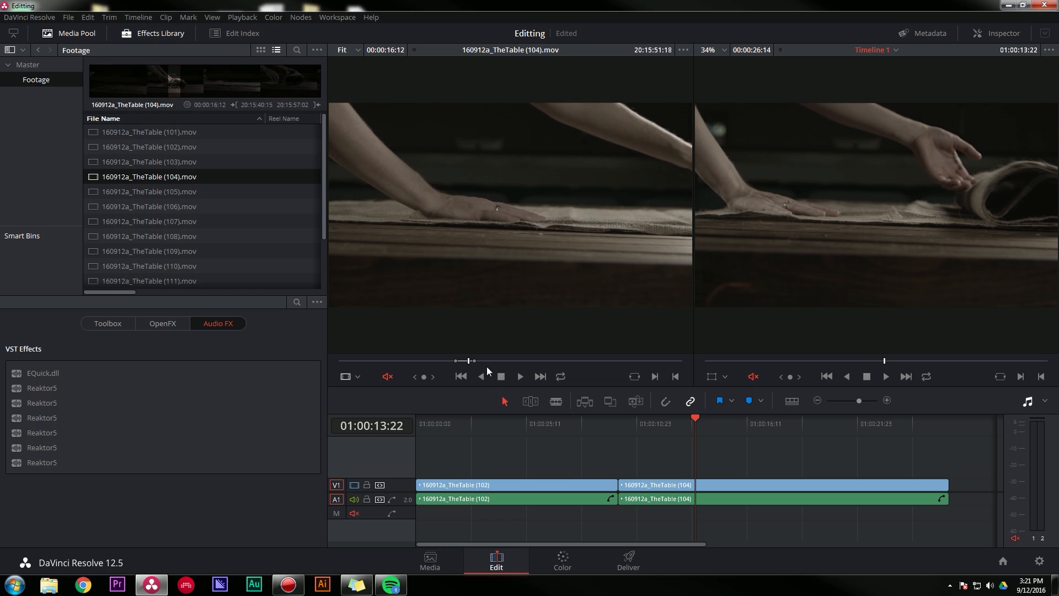
left_click(147, 191)
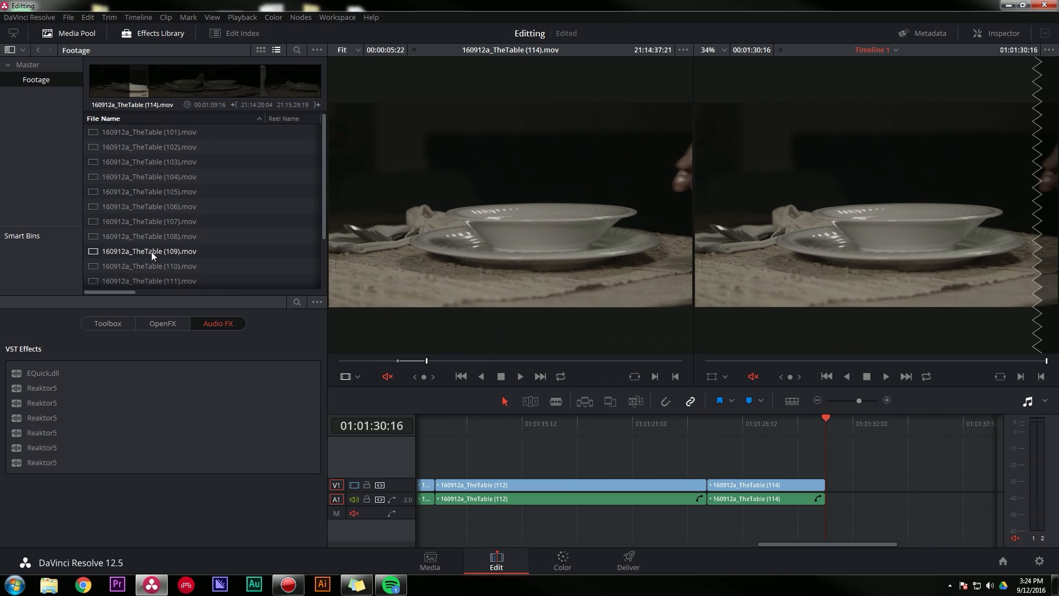
Step: Append 160912a_TheTable (101) at the end of Timeline 1 and cue back to an early point
left_click(149, 131)
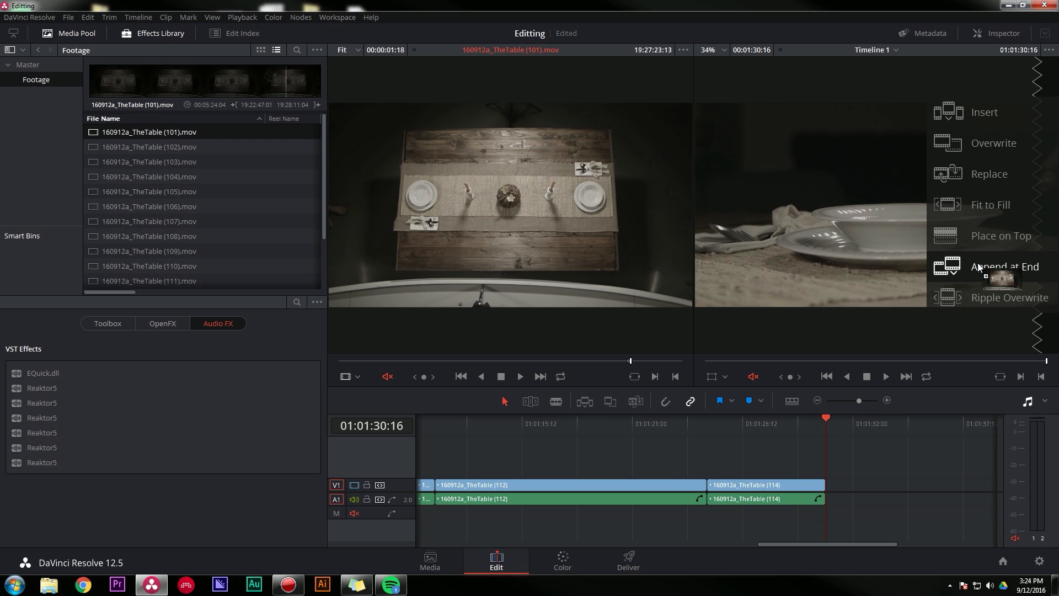
left_click(1006, 266)
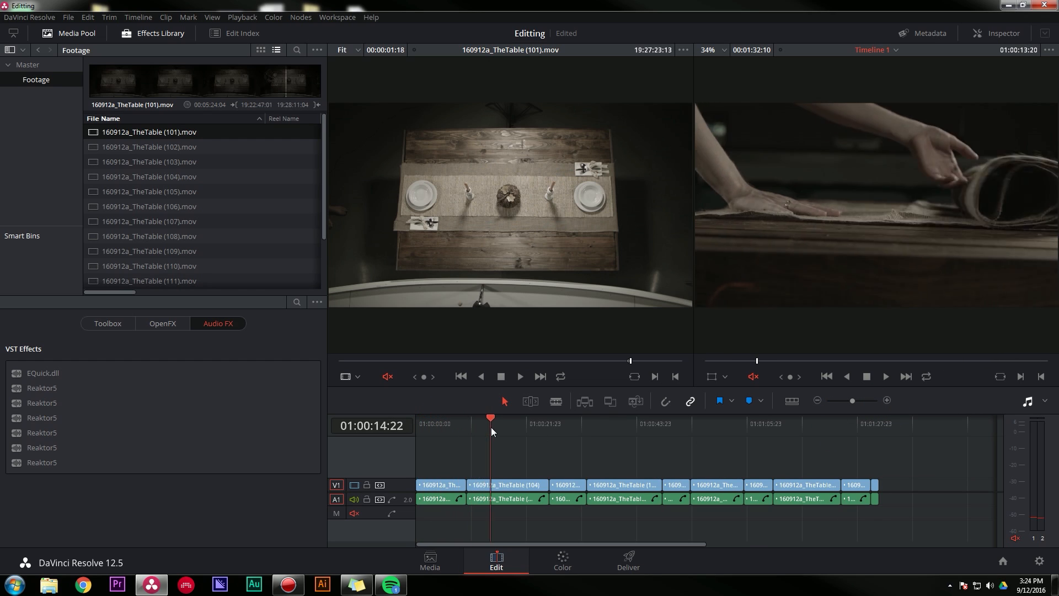
left_click(480, 423)
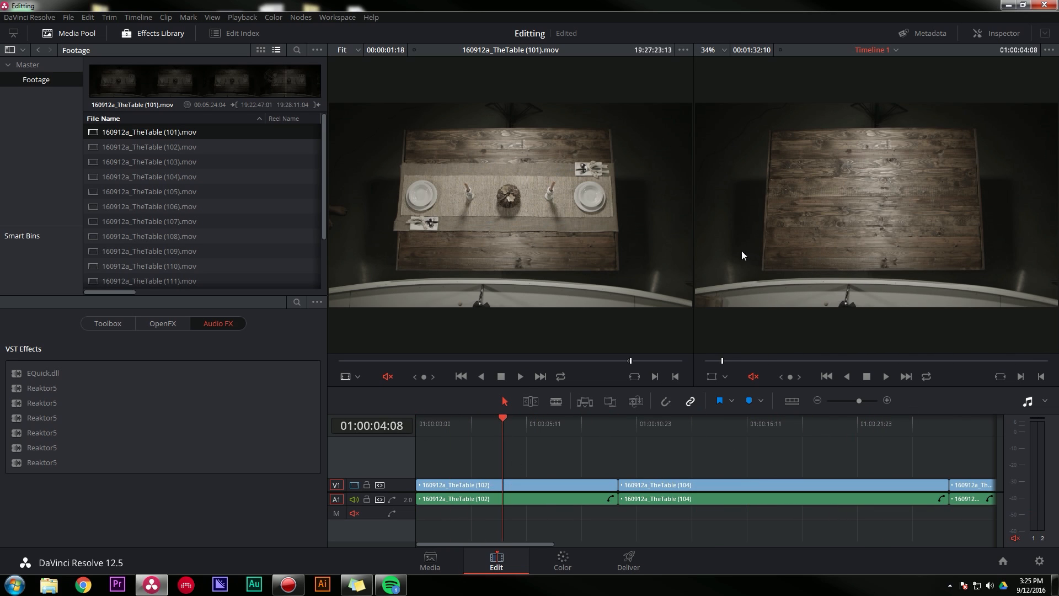
mouse_move(633, 431)
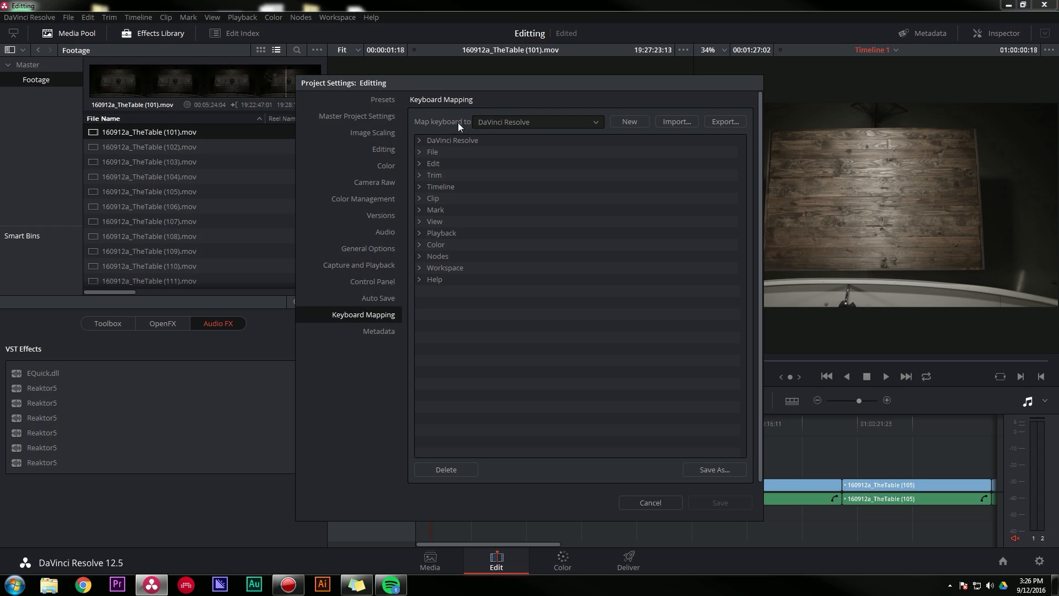
mouse_move(516, 127)
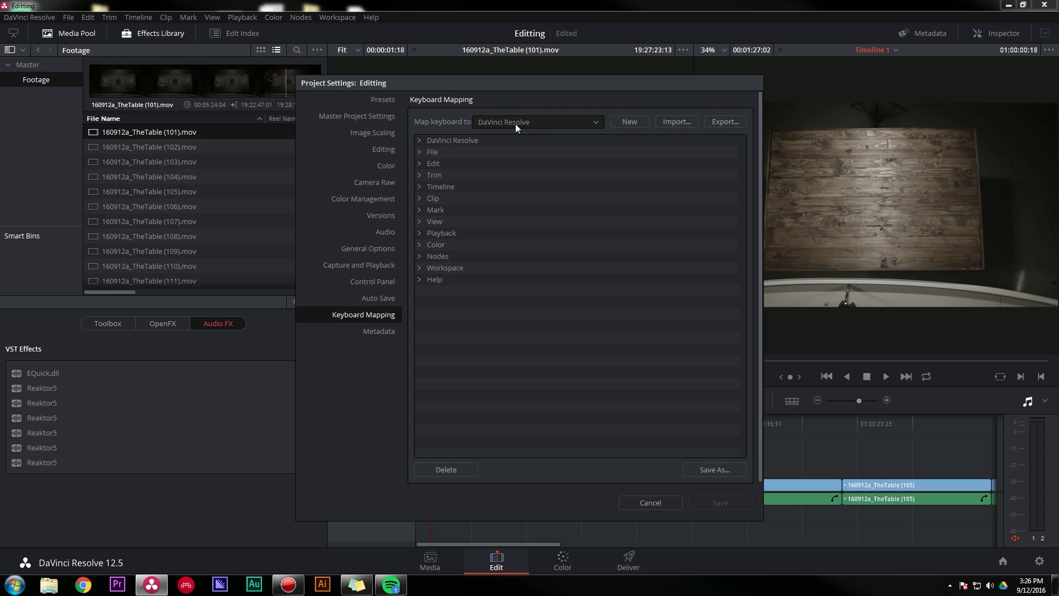
Step: Start a new keyboard preset named Casers and expand the Trim shortcut group
left_click(627, 122)
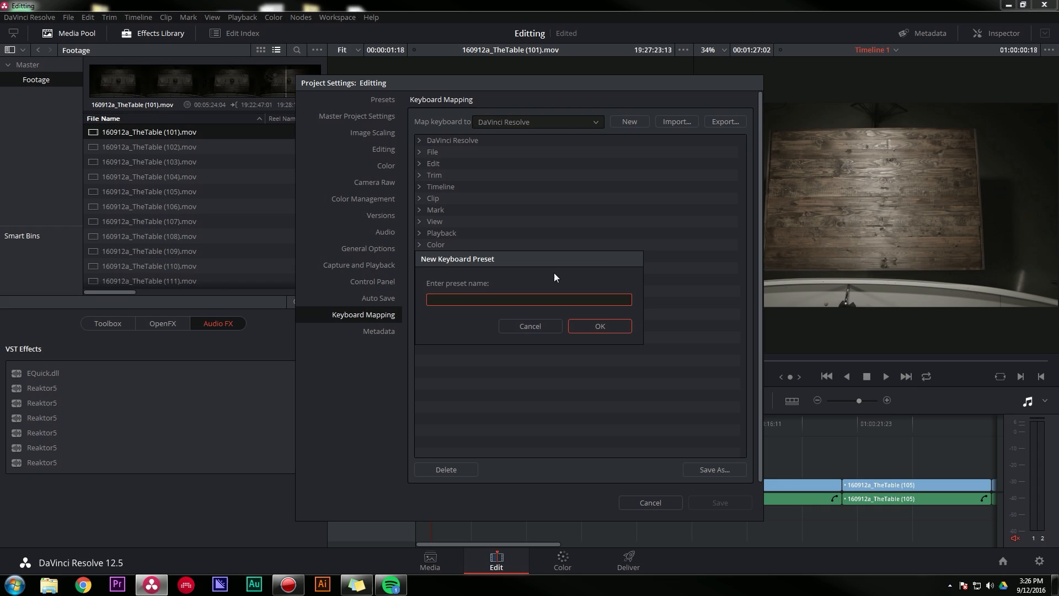
left_click(598, 326)
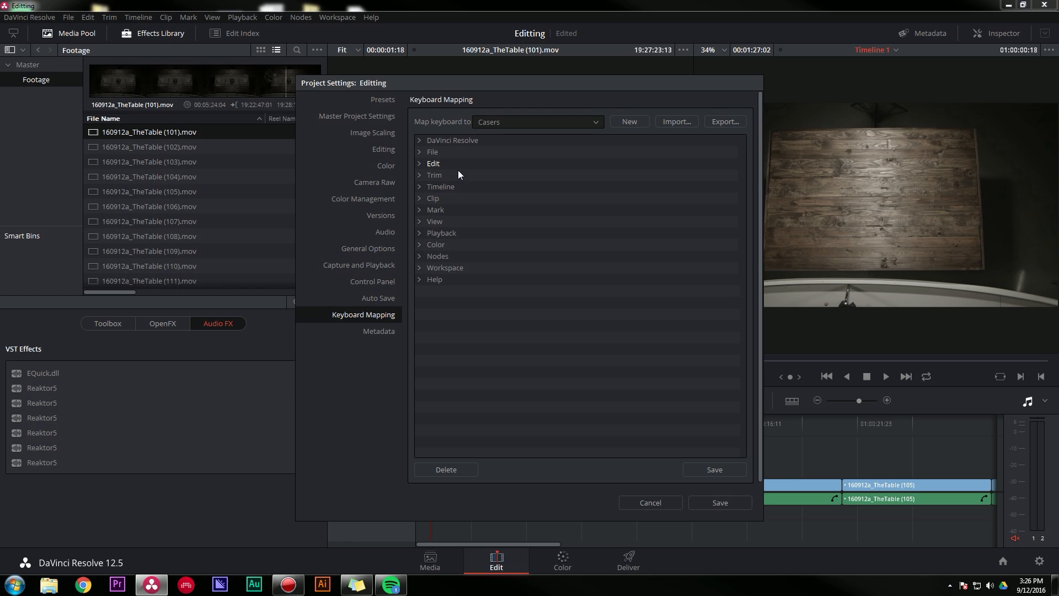
left_click(433, 175)
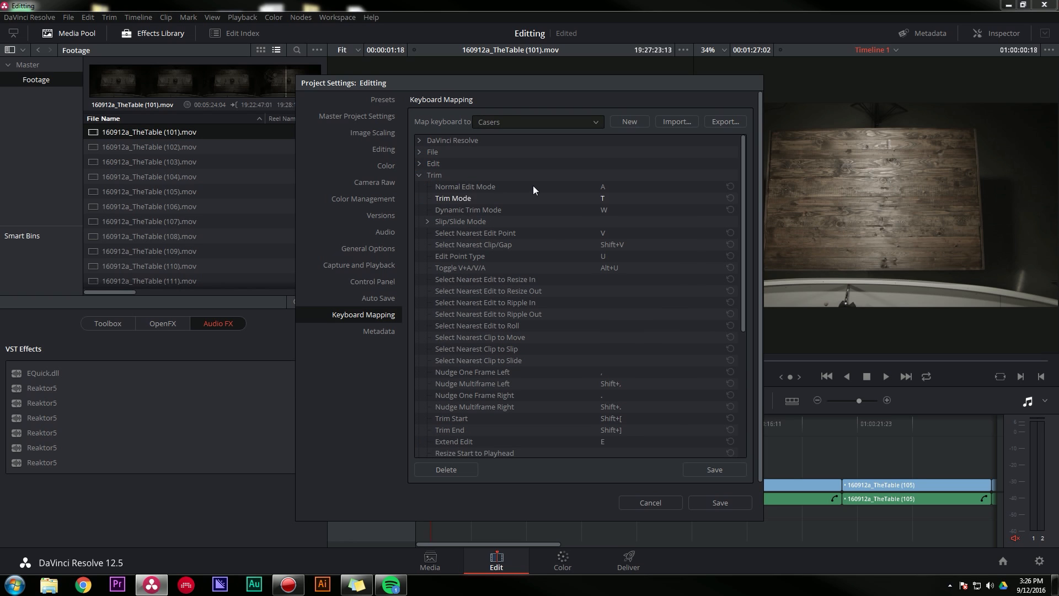
scroll("down", 3)
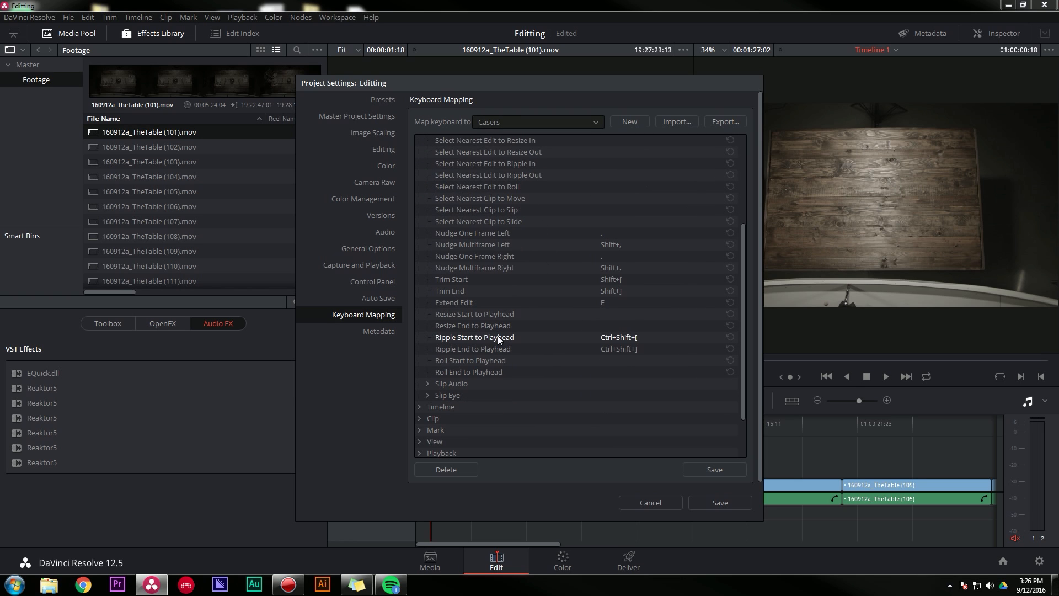
mouse_move(495, 351)
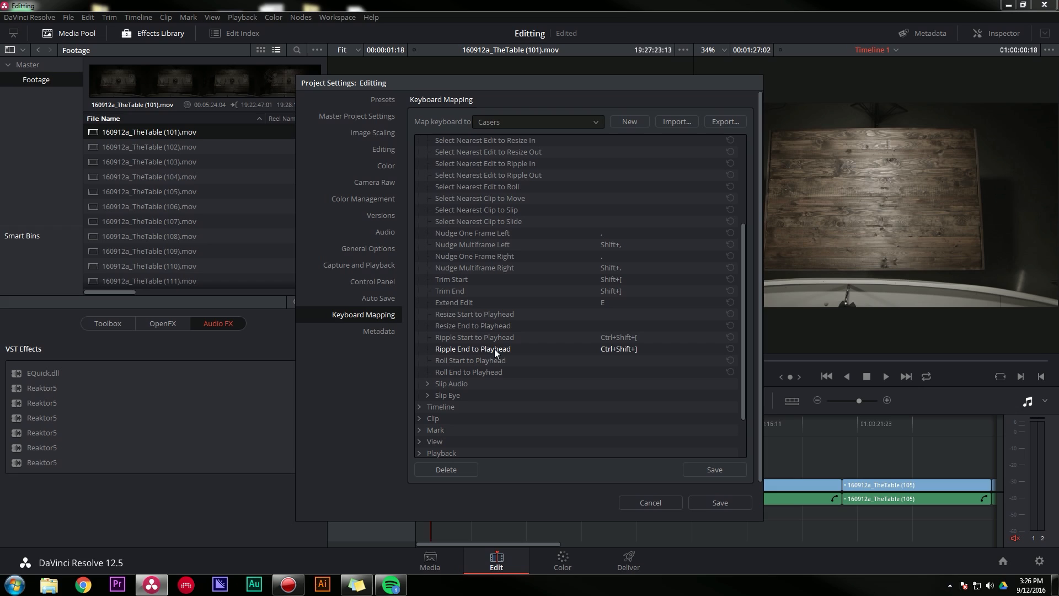
Step: Assign N to the trim command, save the Casers preset and close Project Settings
left_click(636, 337)
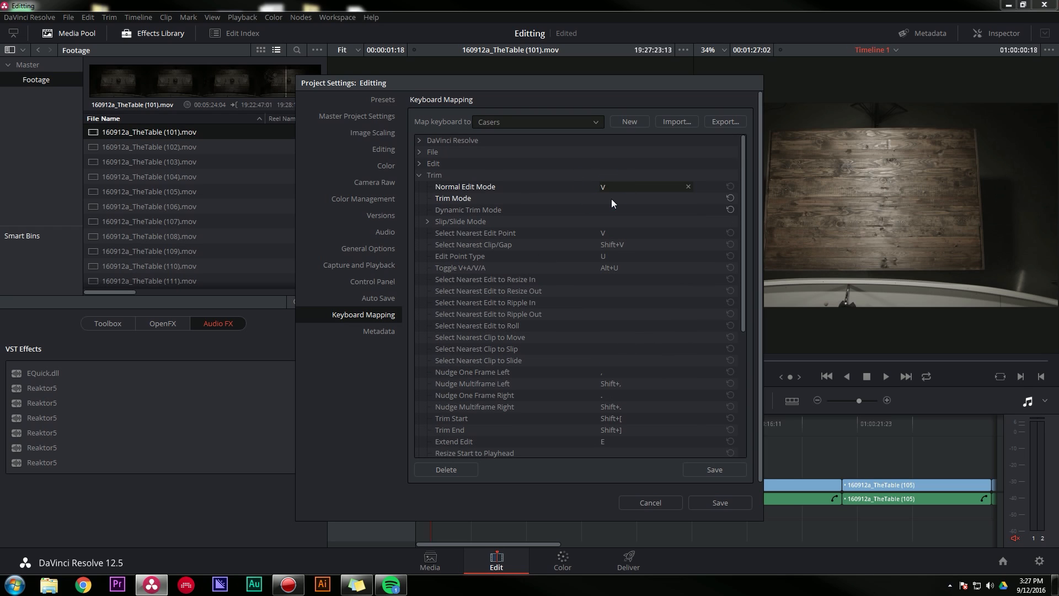
type("N")
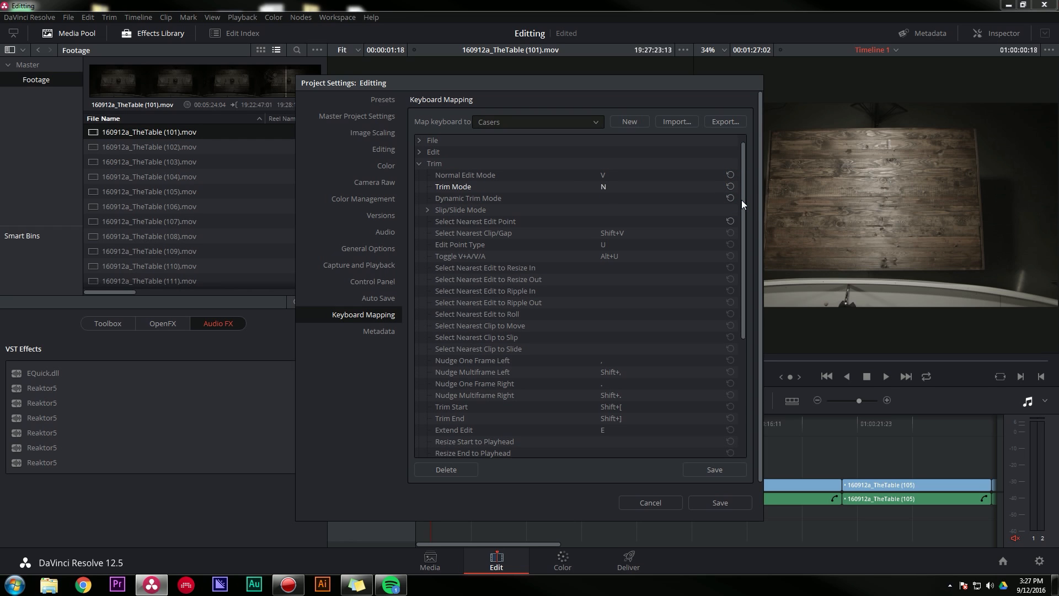
left_click(419, 175)
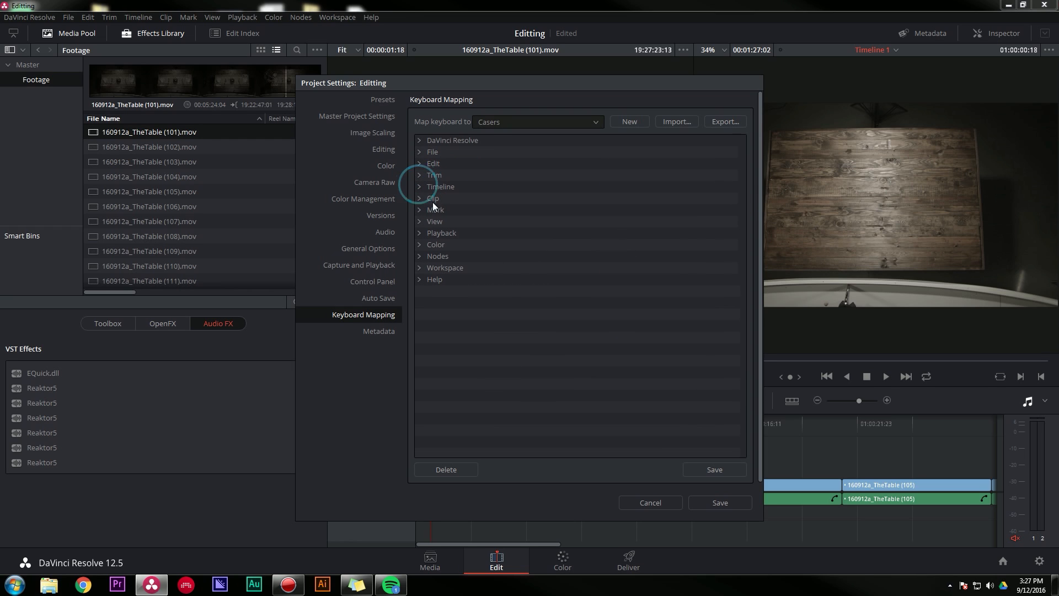
left_click(419, 186)
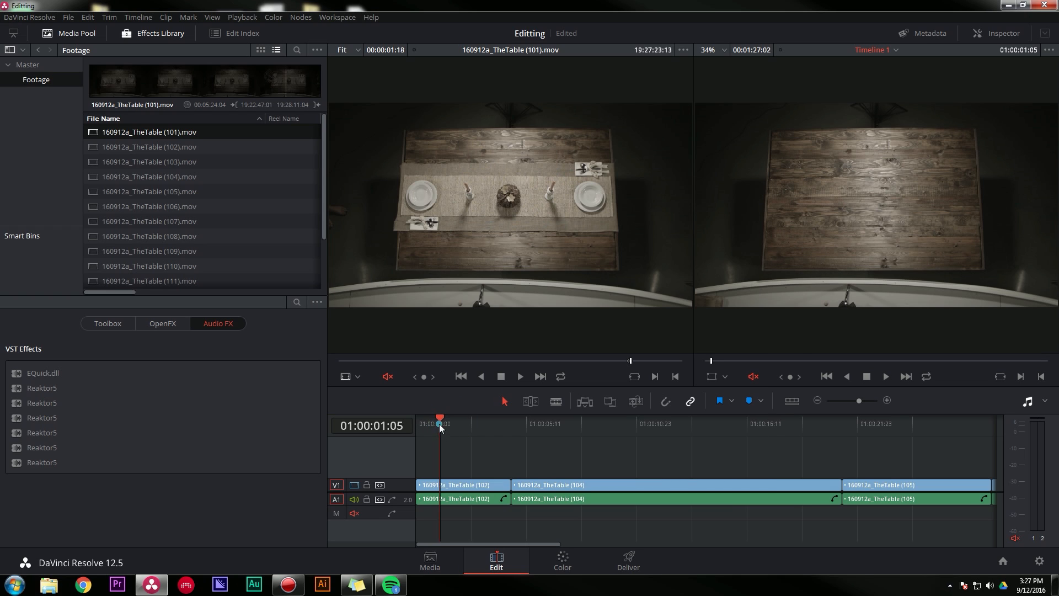
left_click(474, 424)
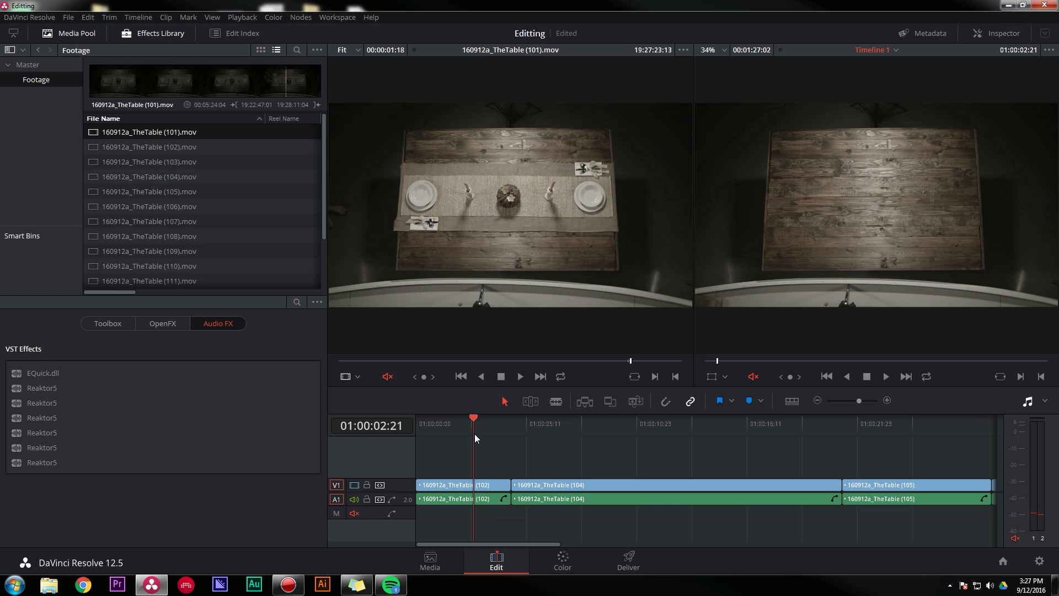
left_click(492, 420)
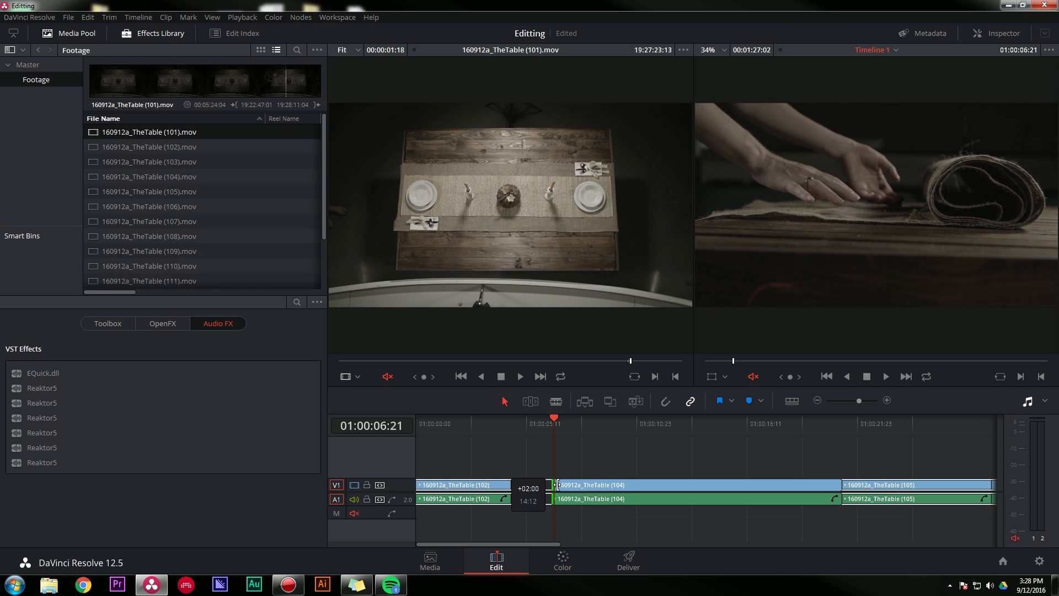
left_click(529, 401)
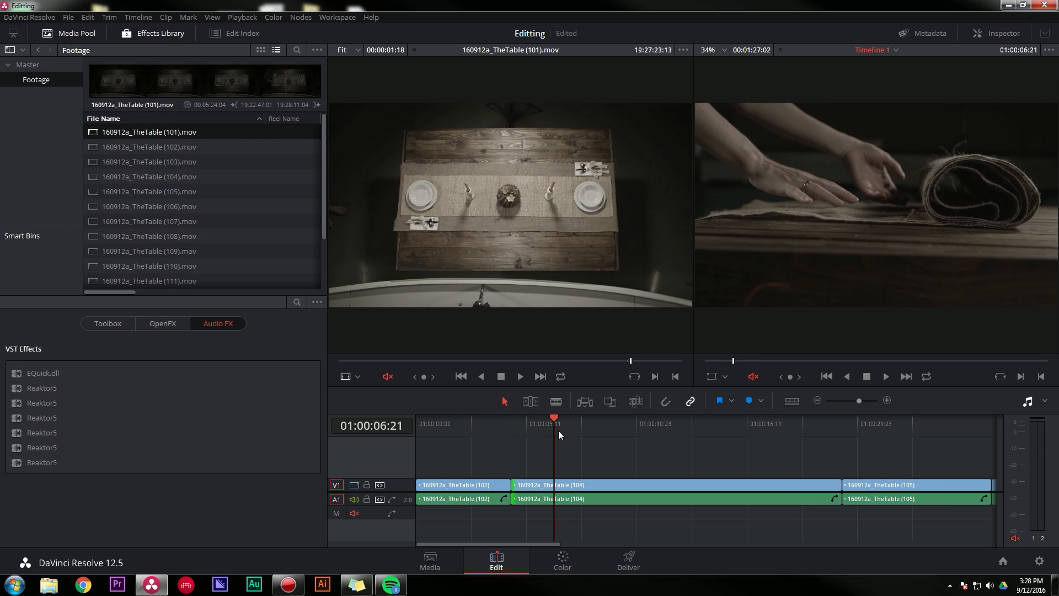
mouse_move(570, 465)
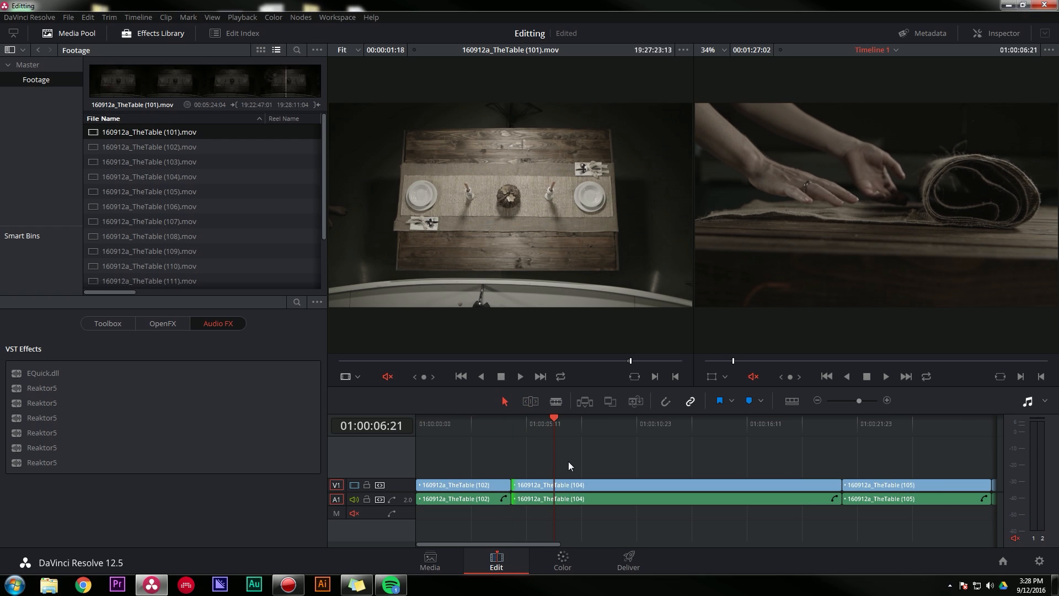
mouse_move(579, 470)
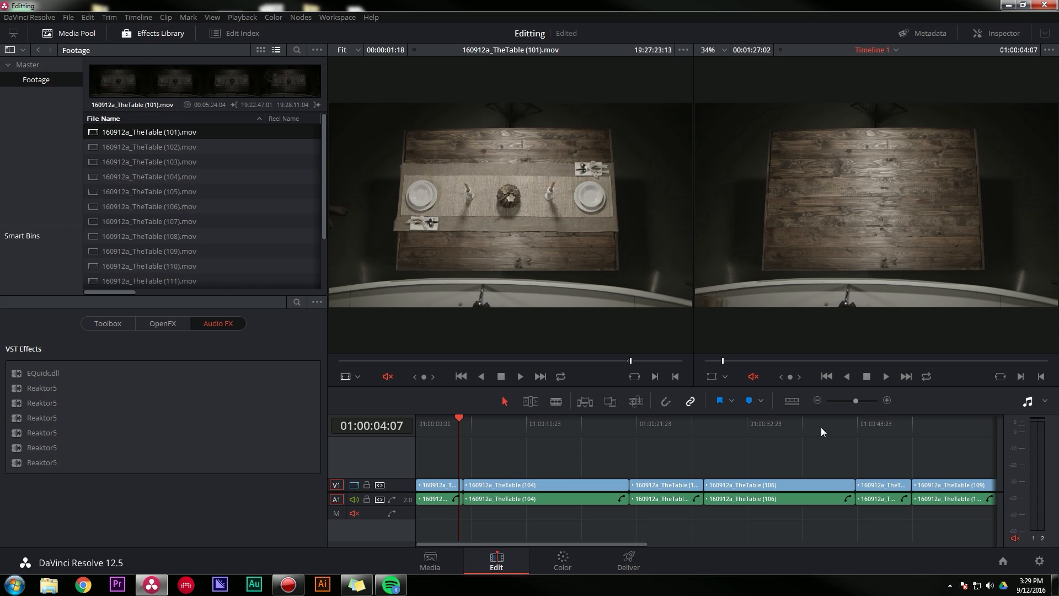
mouse_move(600, 452)
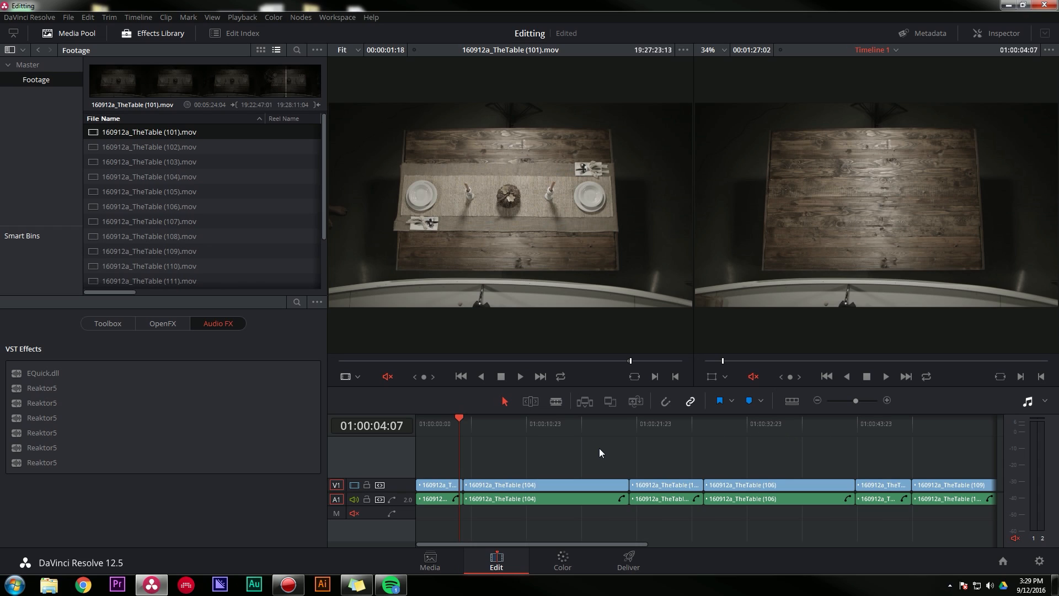
mouse_move(500, 447)
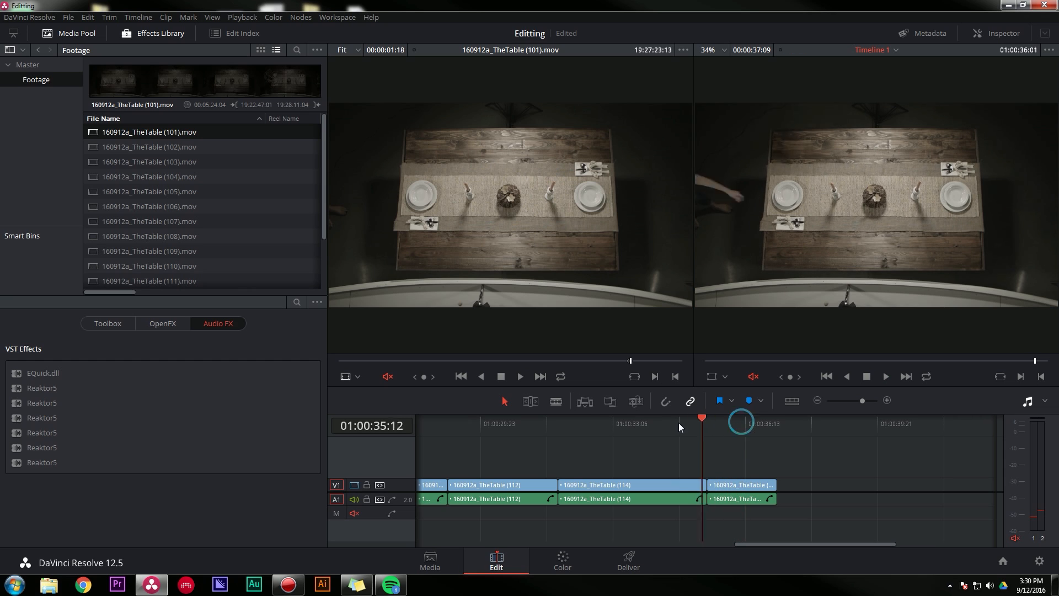
Step: Hide the Media Pool so the source and timeline viewers enlarge
left_click(885, 376)
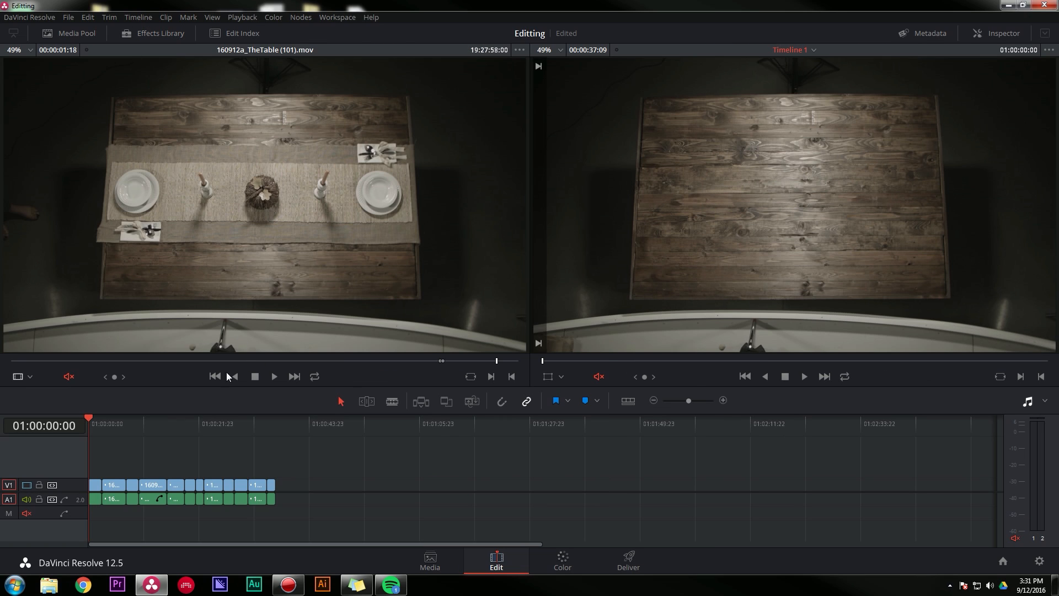
mouse_move(569, 266)
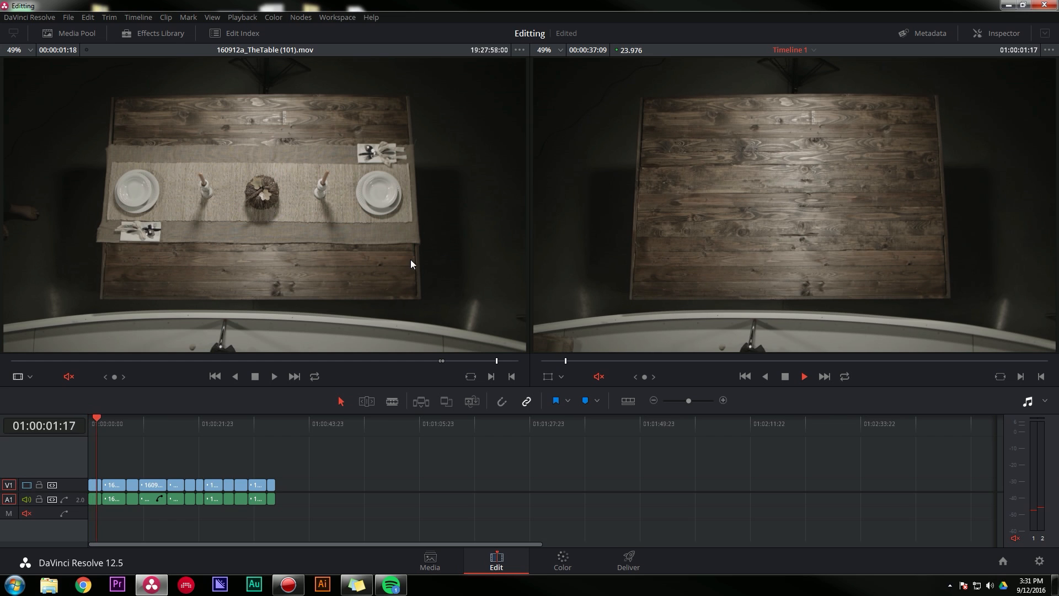
Step: Play Timeline 1 through to the closing set-table overhead shot, pausing and resuming
left_click(802, 376)
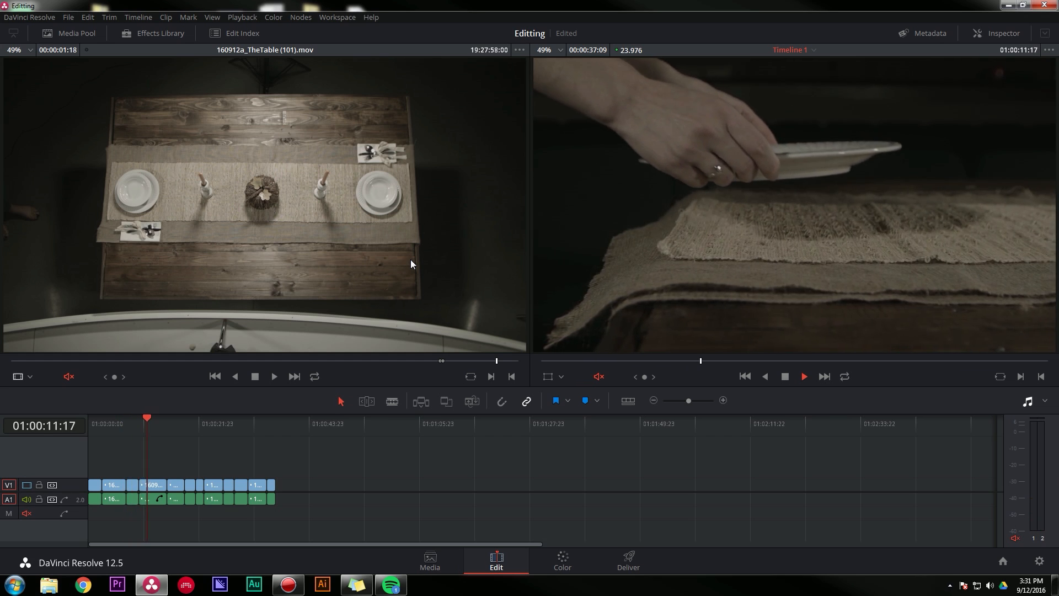
left_click(803, 377)
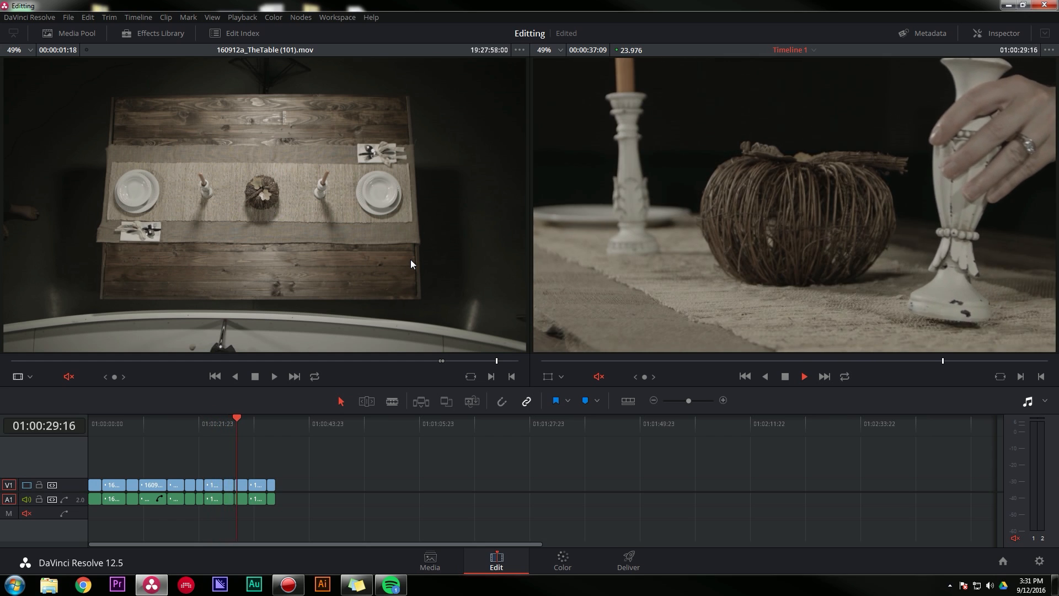
left_click(802, 376)
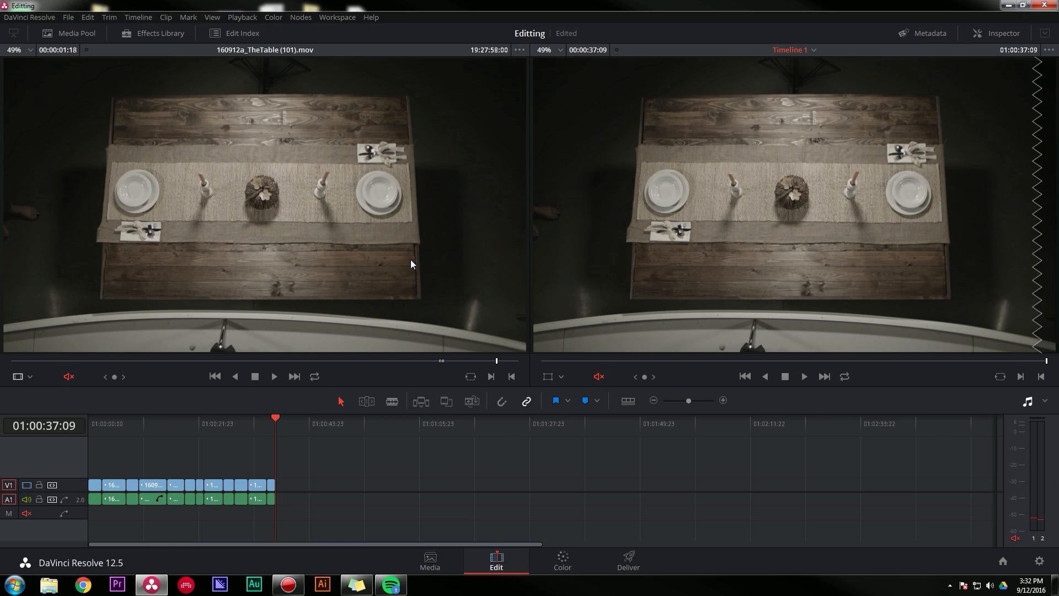
mouse_move(729, 272)
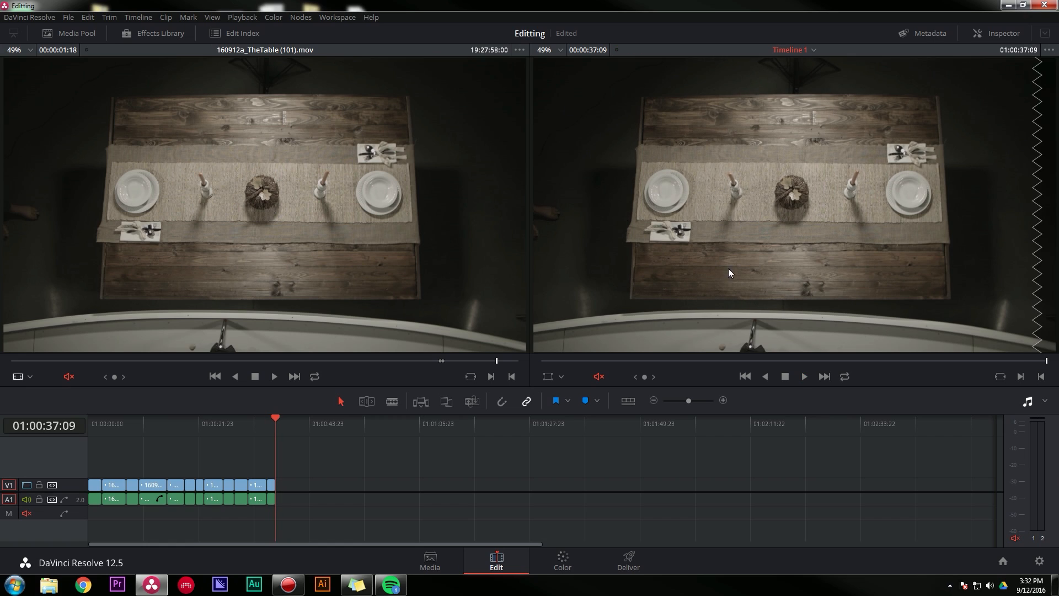
mouse_move(27, 38)
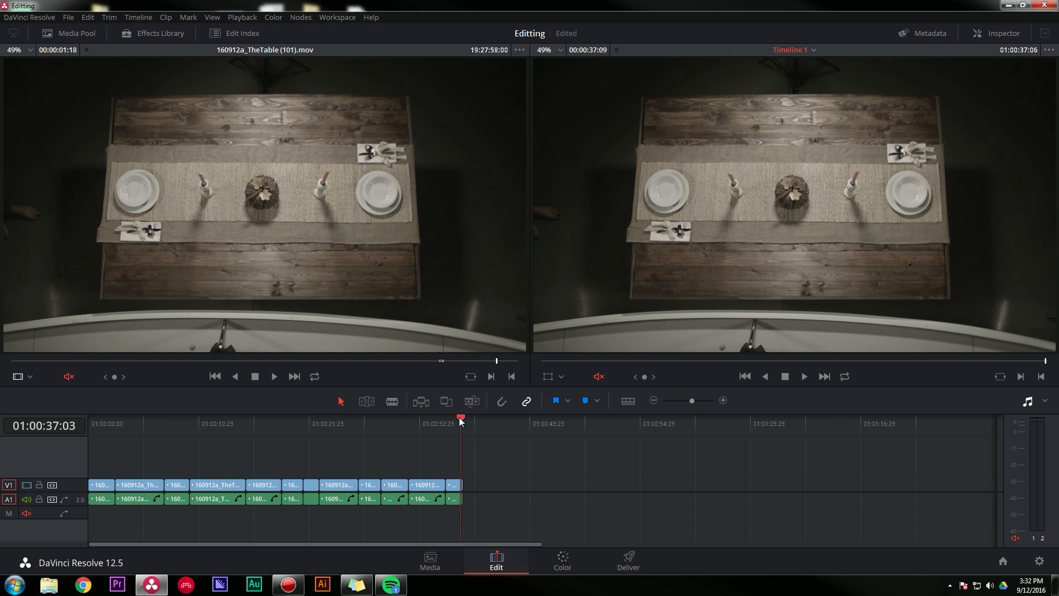
Step: Select the final overhead clip 101 and bring up its clip actions menu
left_click(455, 485)
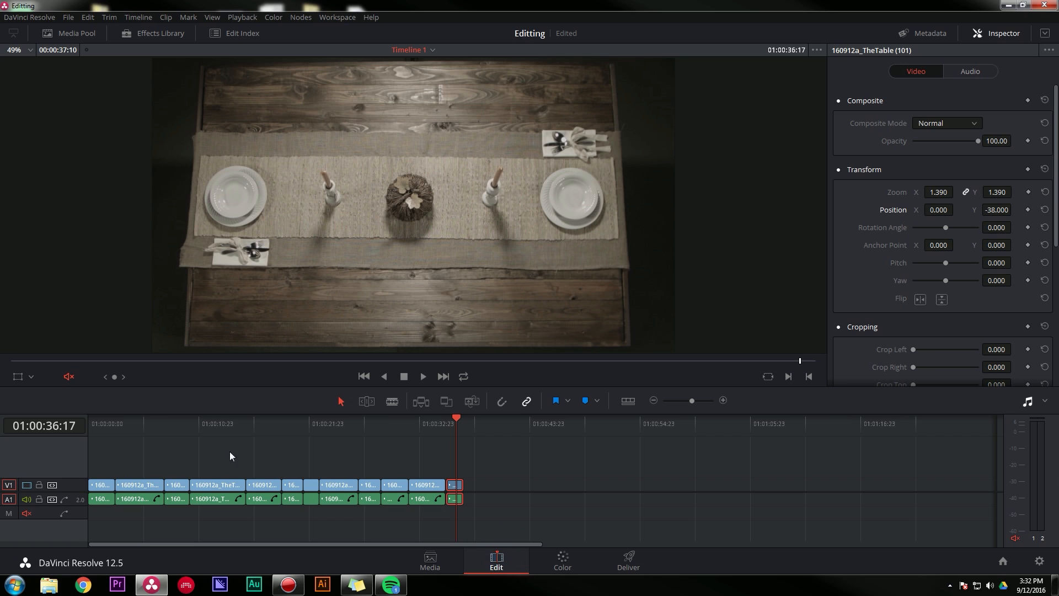
left_click(181, 423)
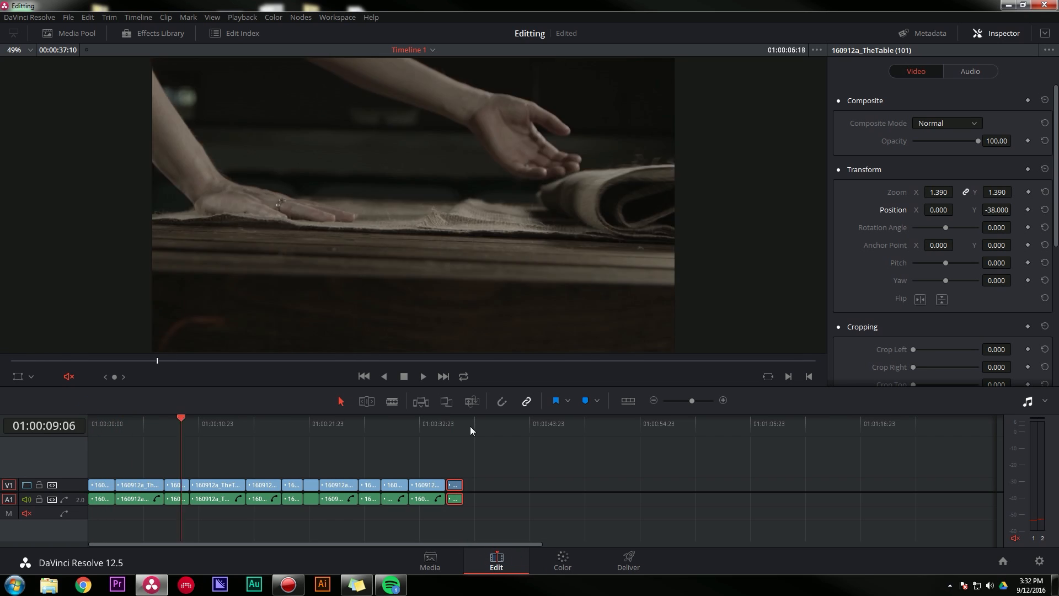
right_click(453, 486)
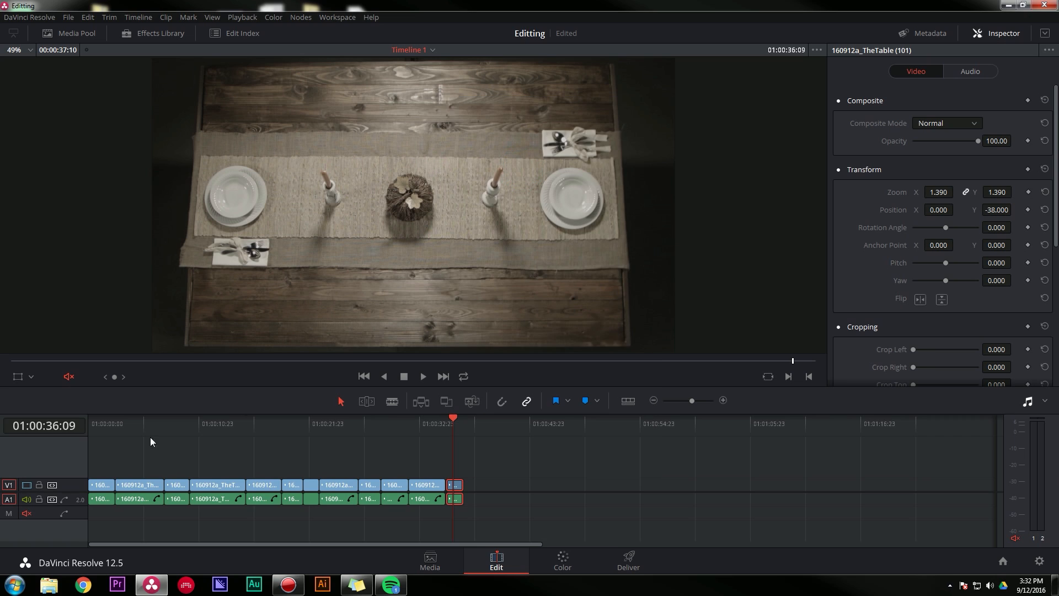
Step: Paste clip 101's video attributes and time mapping onto the opening clip 102
left_click(100, 484)
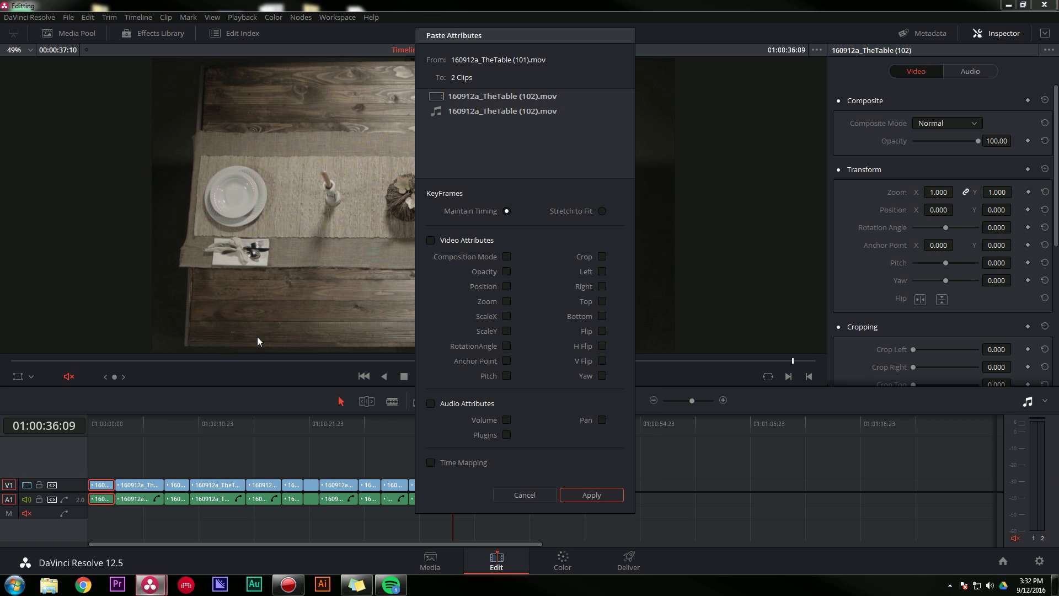
mouse_move(534, 233)
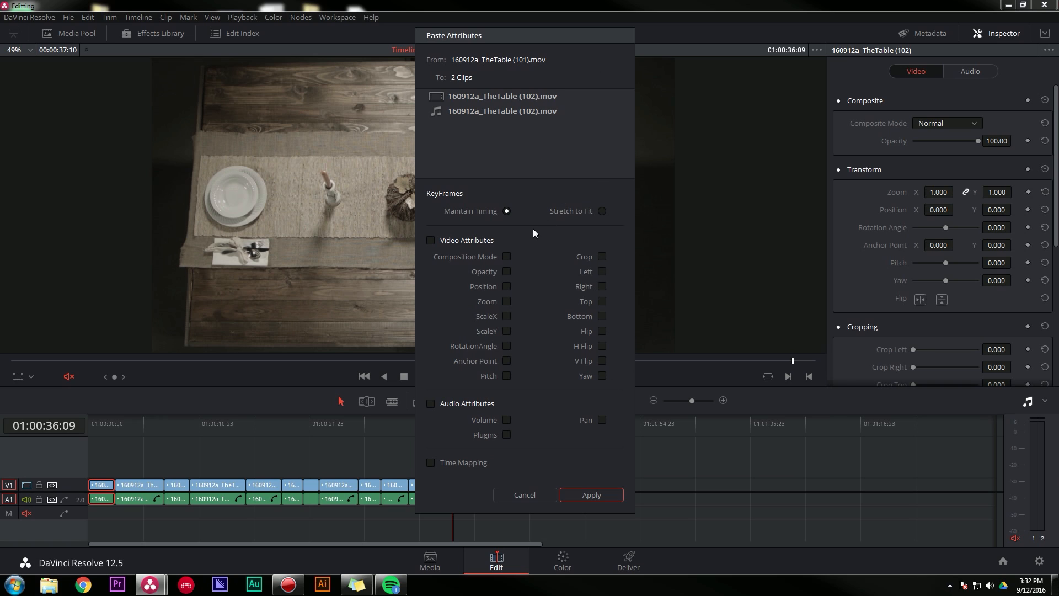
left_click(430, 239)
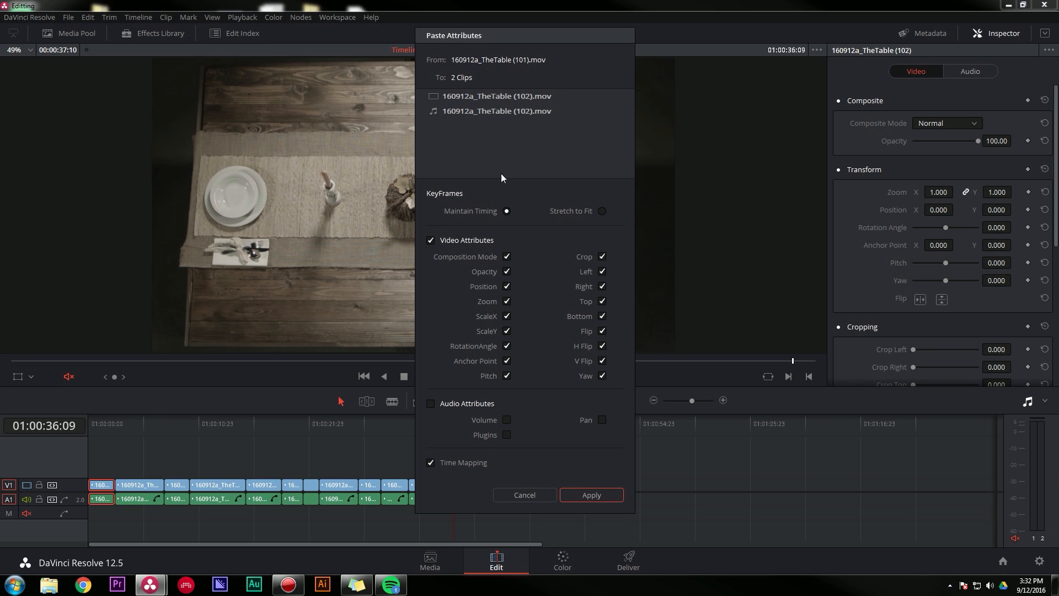
mouse_move(587, 488)
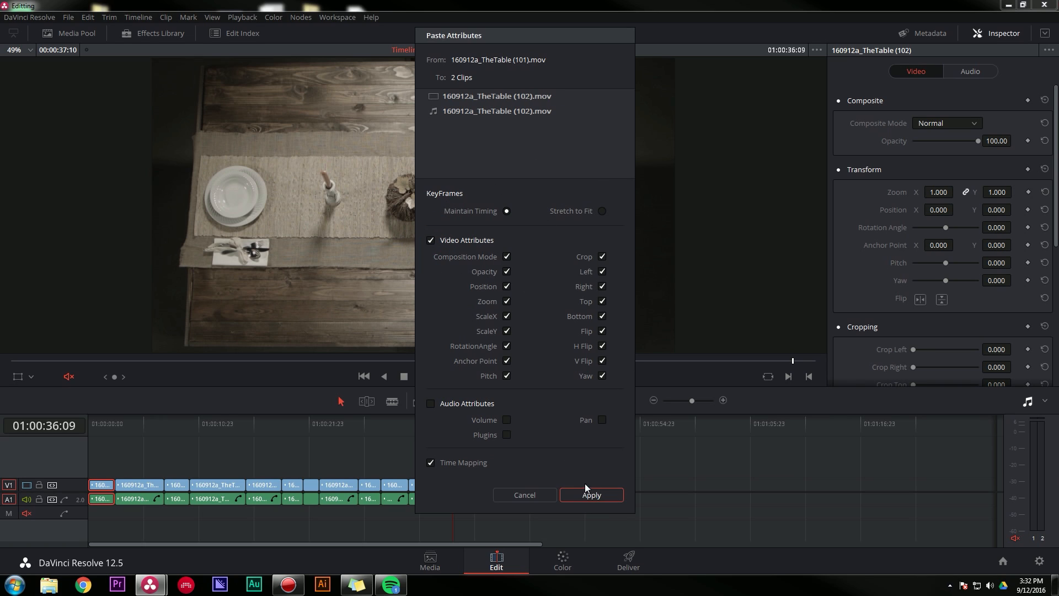
mouse_move(541, 389)
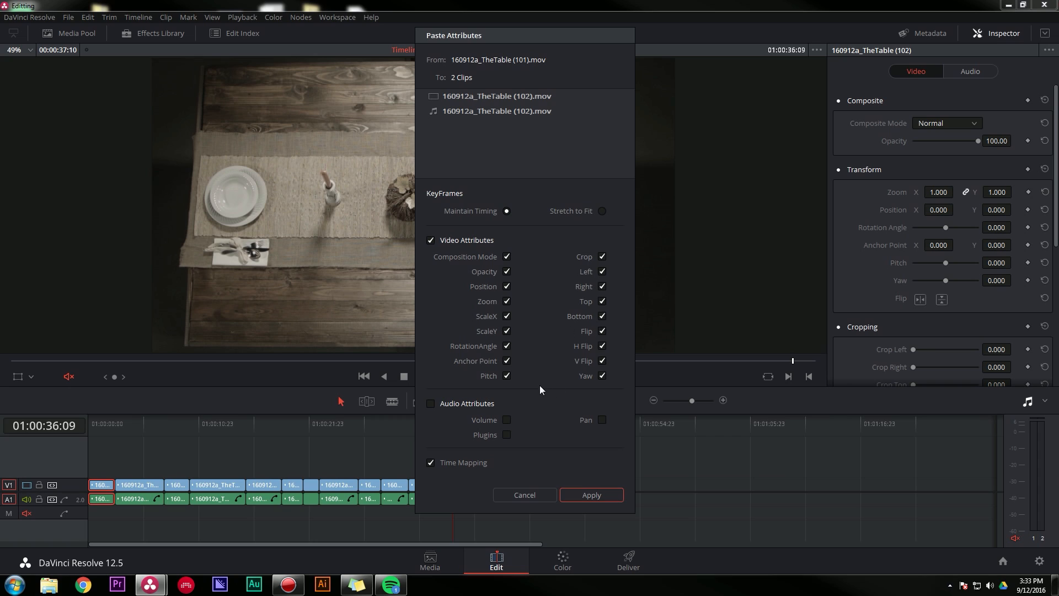
mouse_move(496, 326)
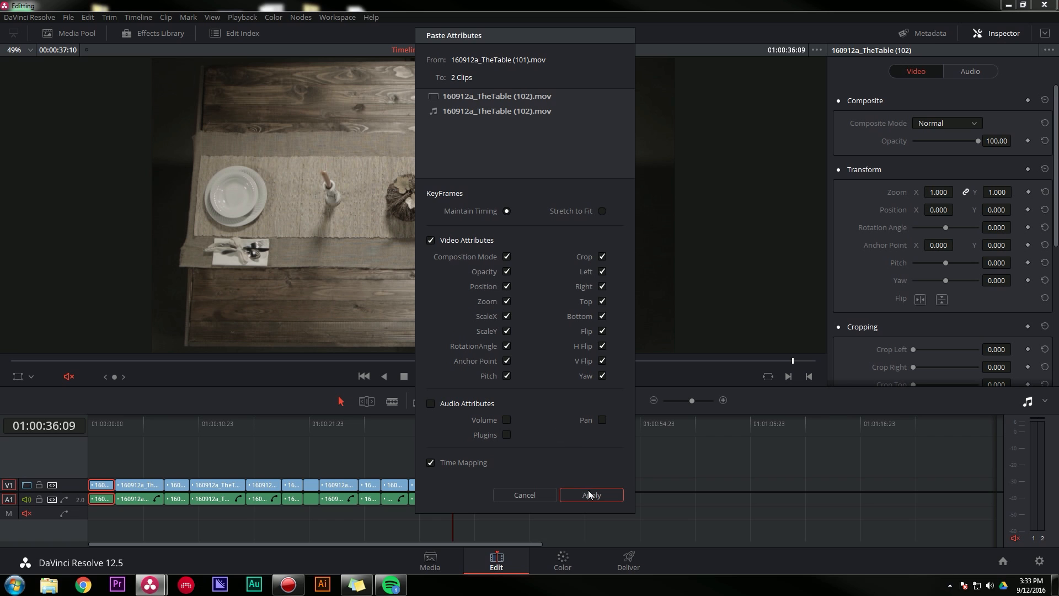
left_click(591, 494)
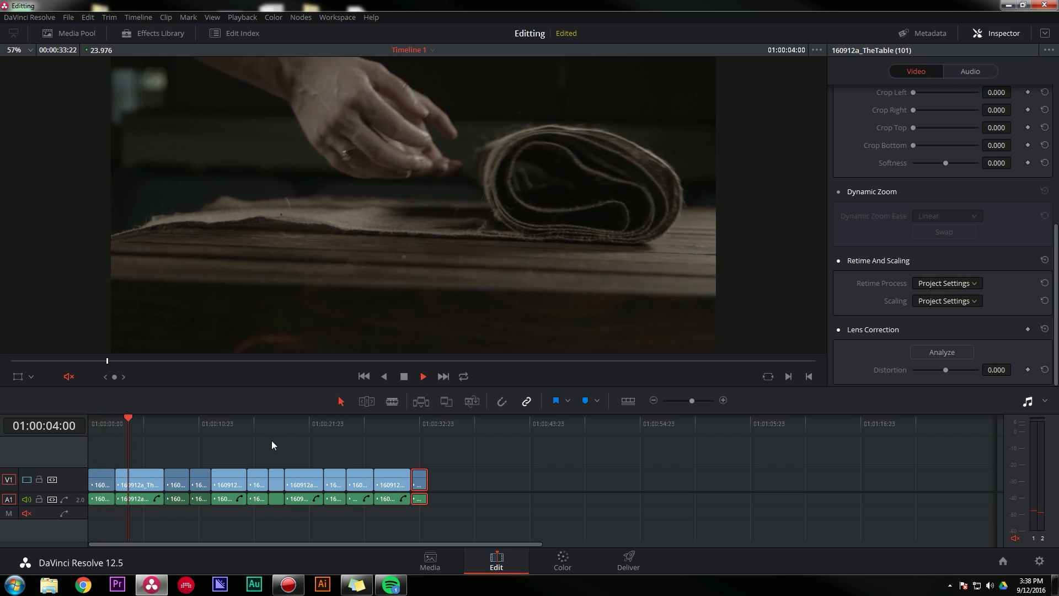
left_click(421, 377)
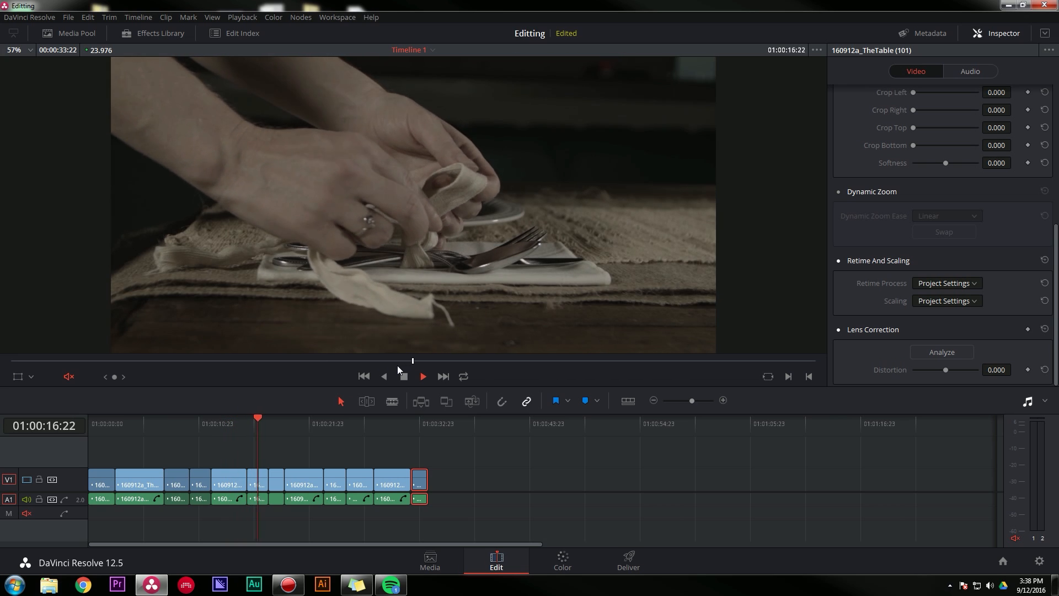
left_click(421, 376)
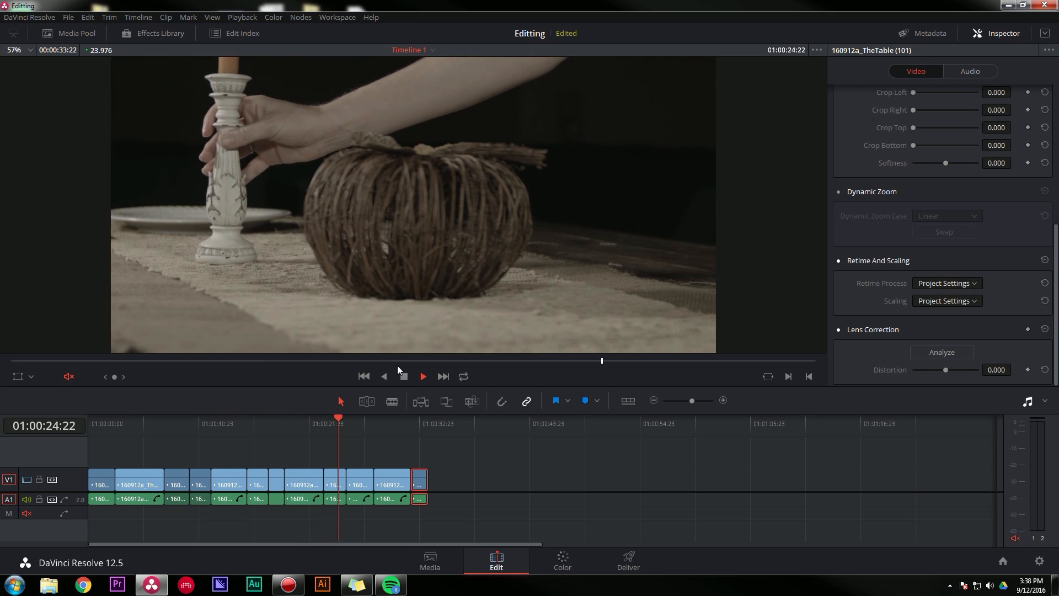
left_click(421, 376)
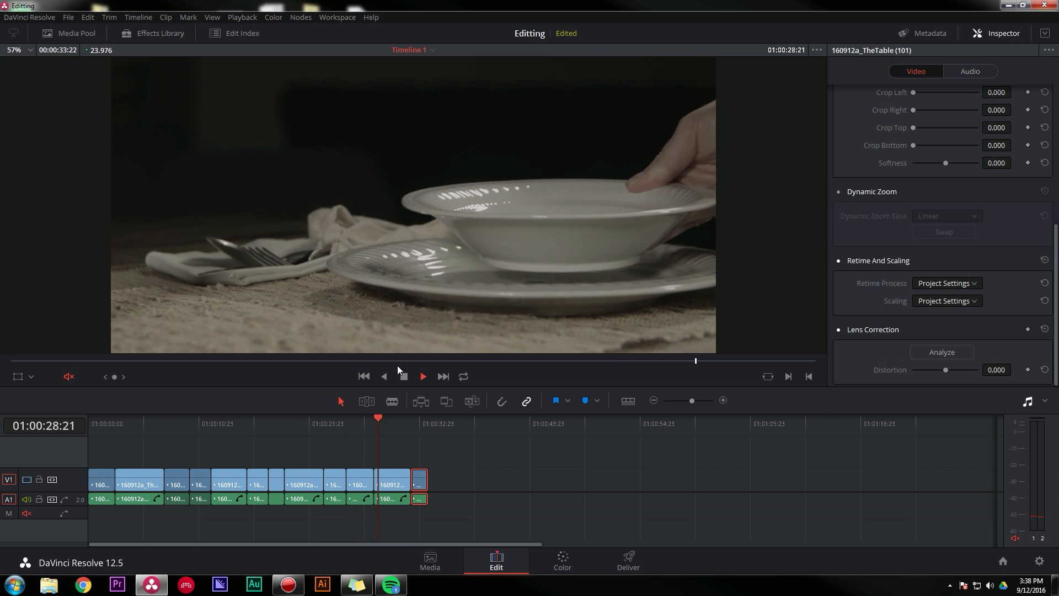
left_click(422, 376)
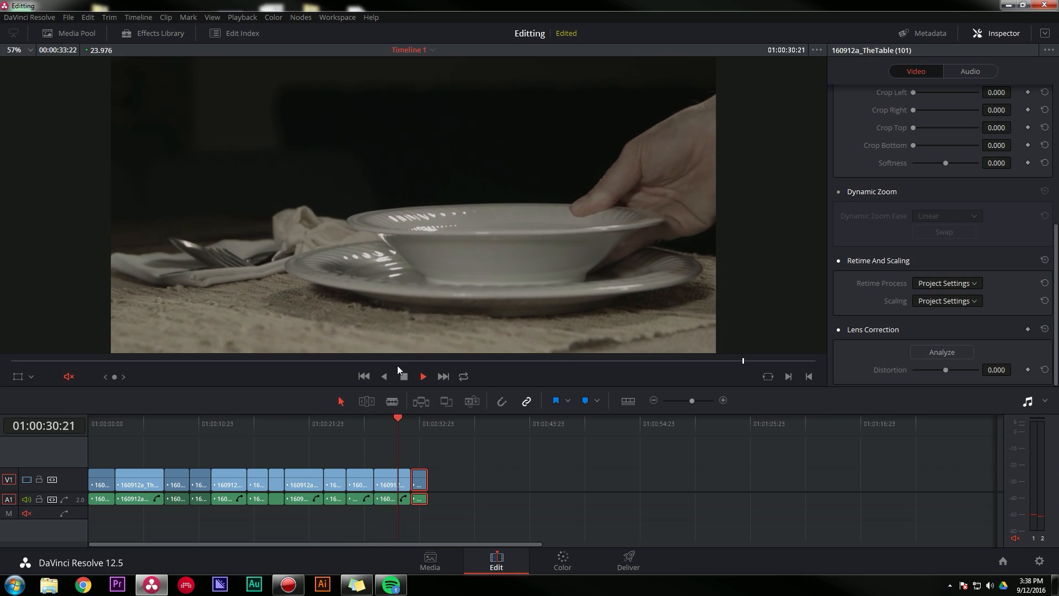